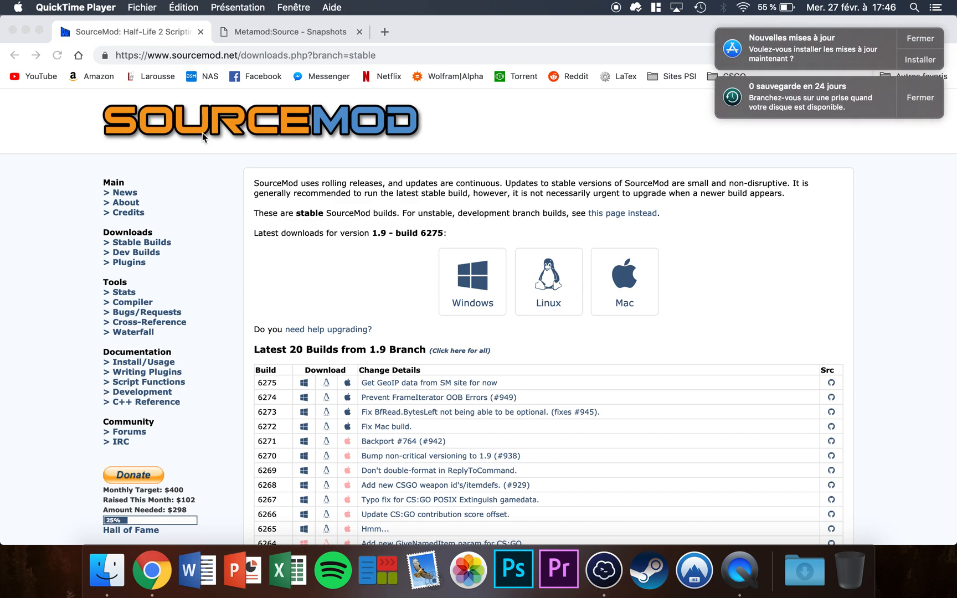
Copy the Linux download link for SourceMod 1.9 build 6275 from the downloads page
{"action": "left_click", "coordinate": [920, 98]}
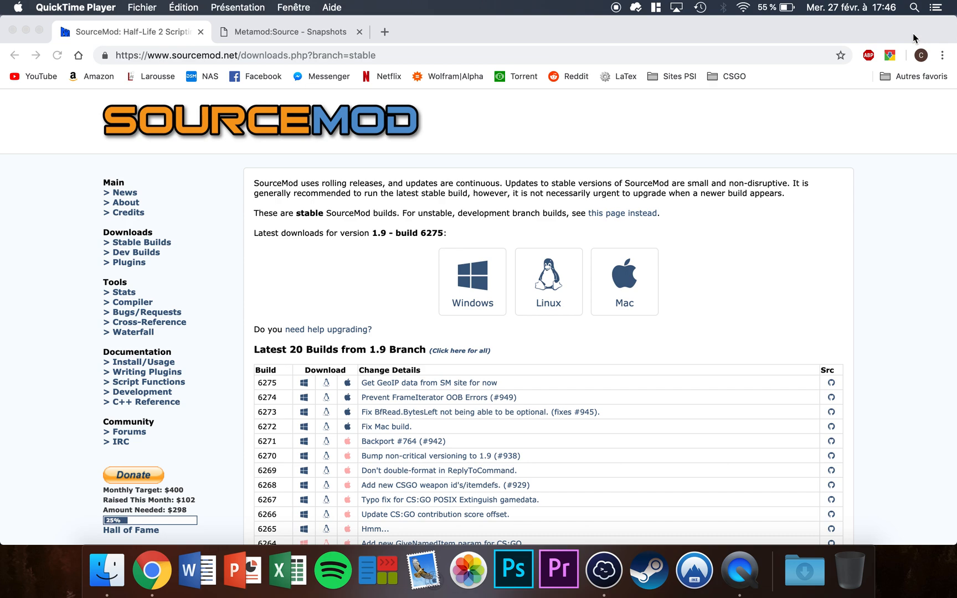
{"action": "mouse_move", "coordinate": [647, 120]}
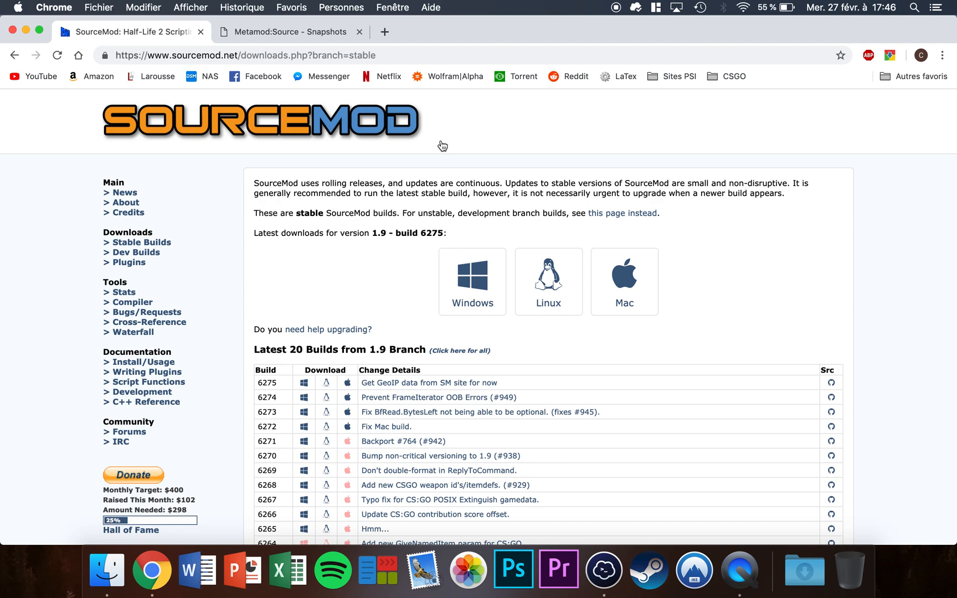
{"action": "mouse_move", "coordinate": [543, 294]}
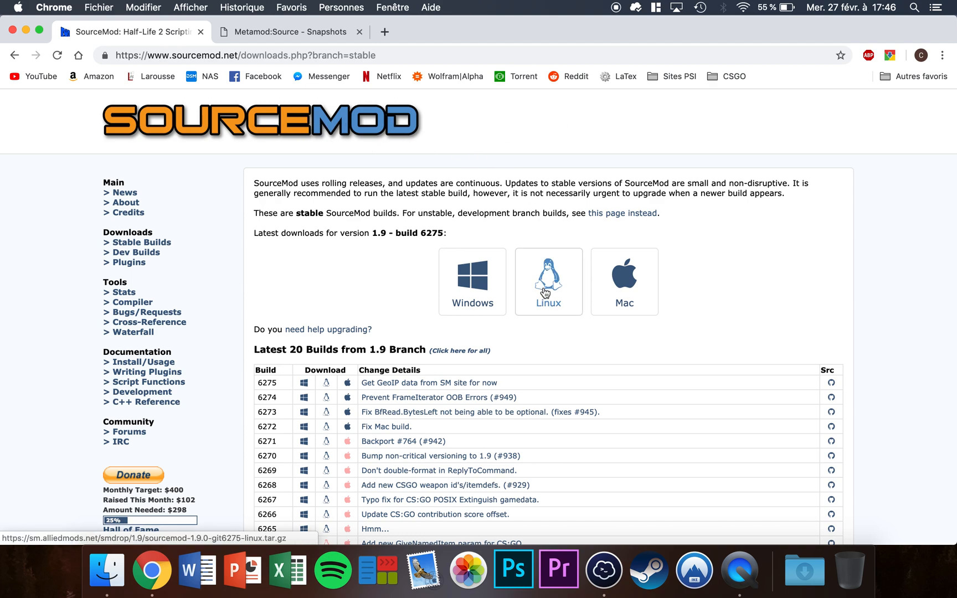
{"action": "mouse_move", "coordinate": [549, 279]}
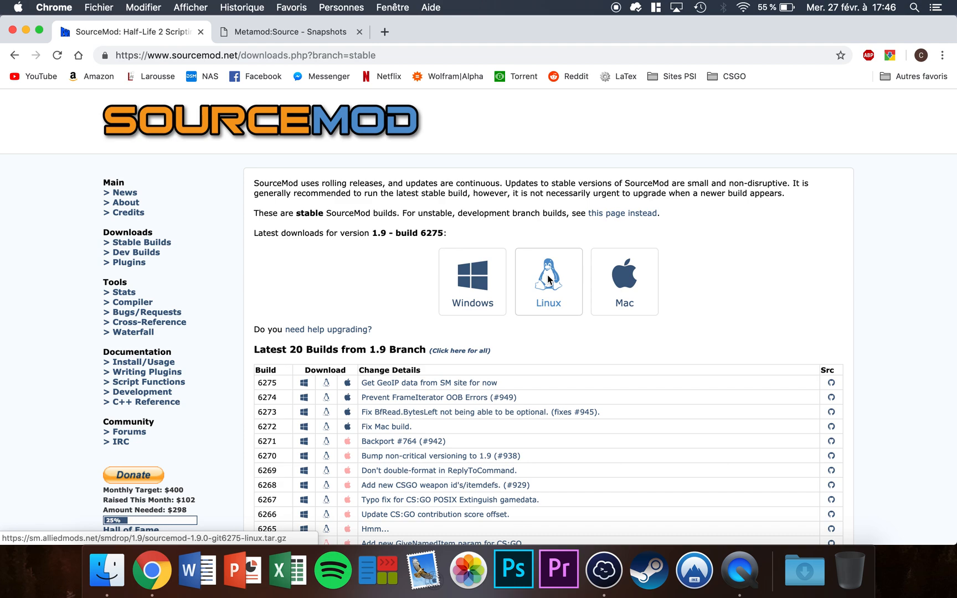
{"action": "right_click", "coordinate": [549, 279]}
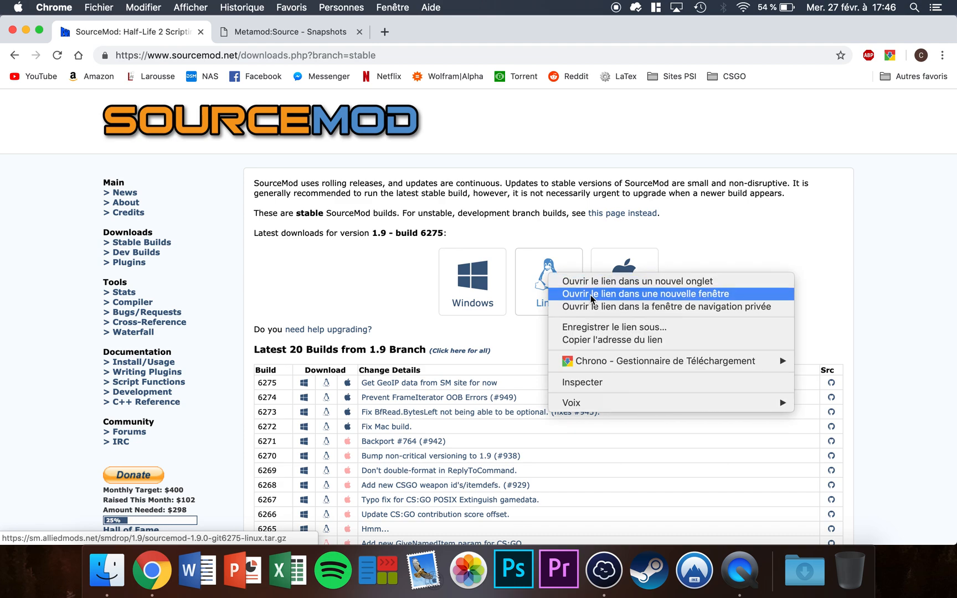
{"action": "mouse_move", "coordinate": [599, 346]}
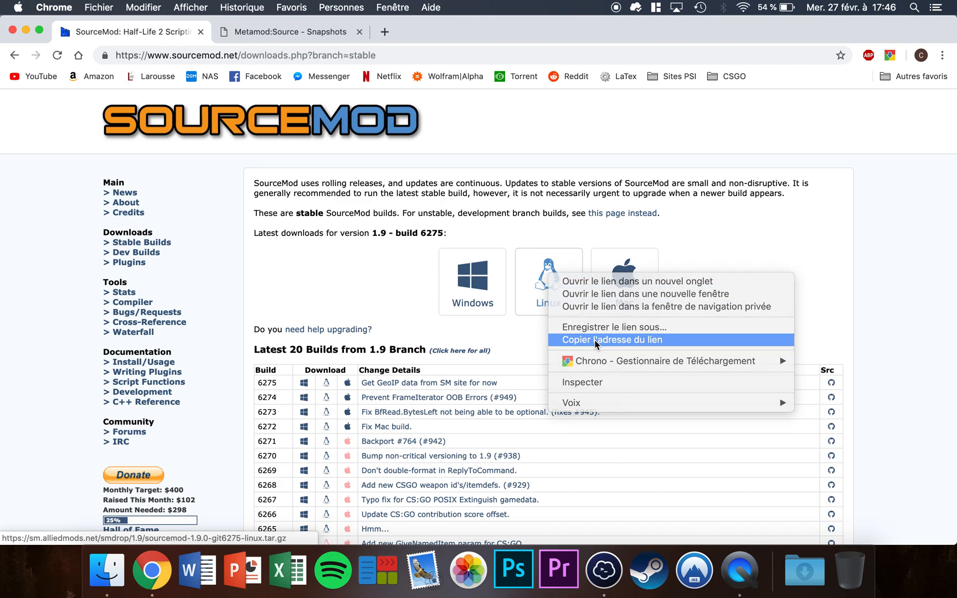
{"action": "left_click", "coordinate": [610, 340]}
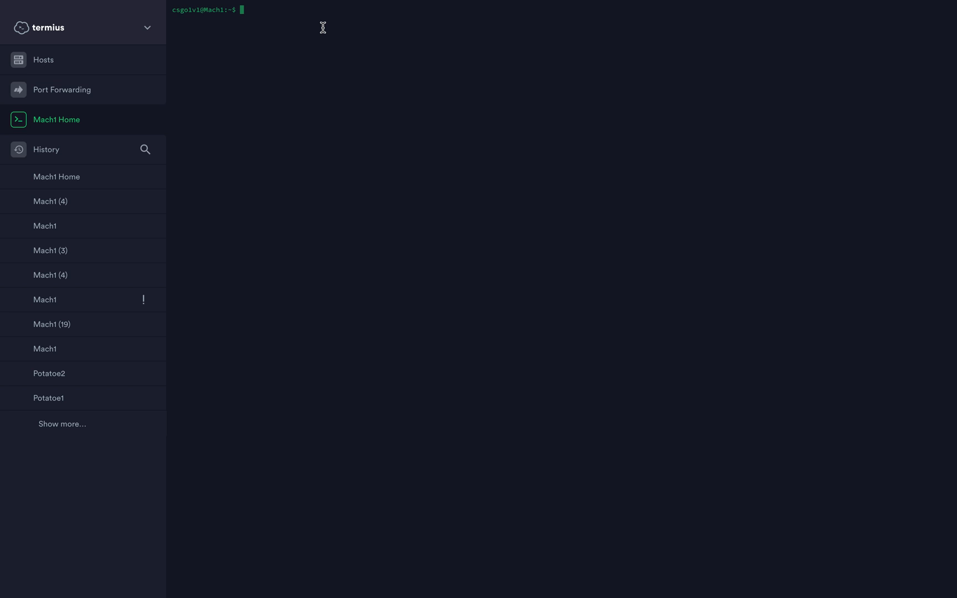
Move into serverfiles/csgo on the server and list its contents
{"action": "type", "text": "ls"}
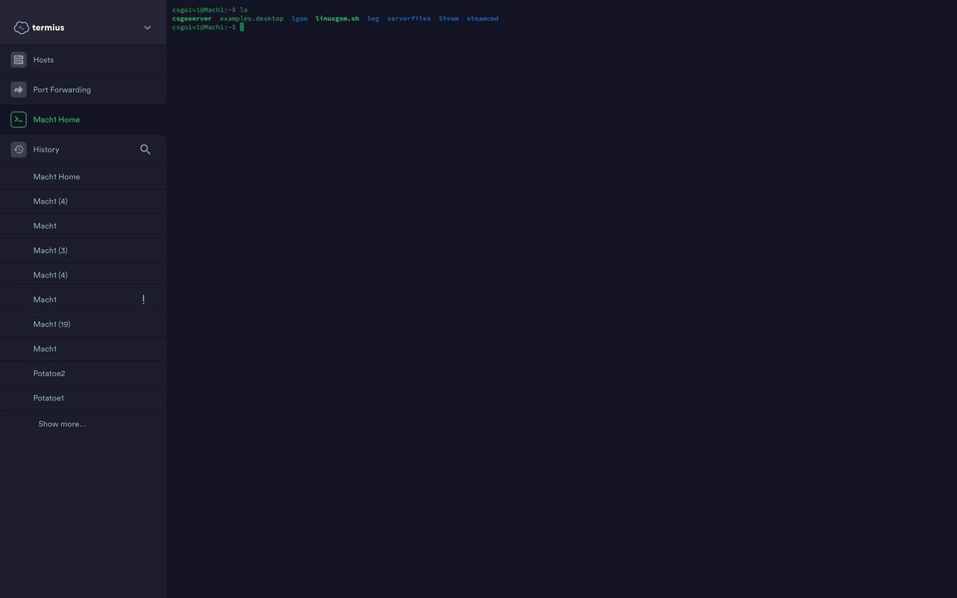
{"action": "mouse_move", "coordinate": [258, 28]}
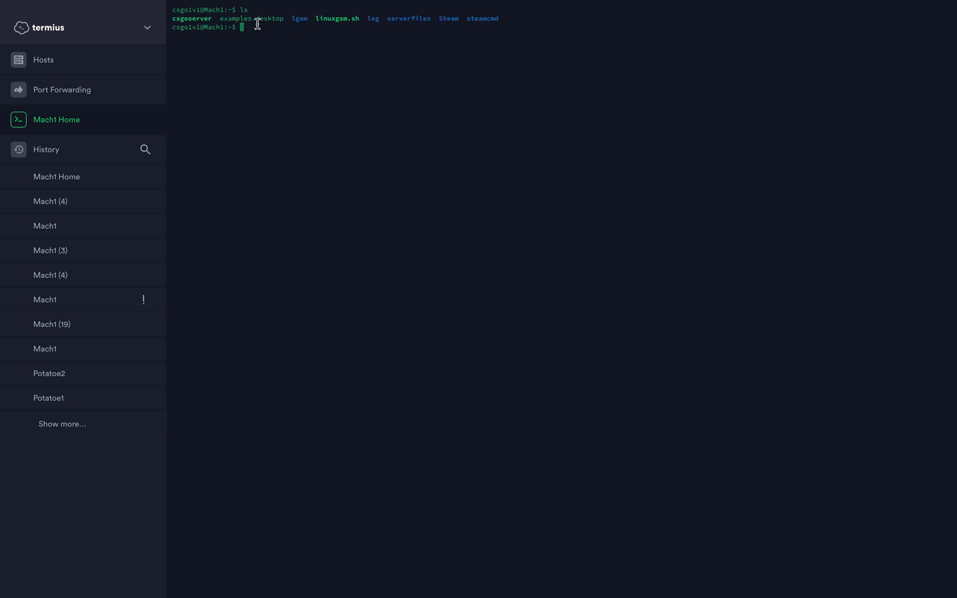
{"action": "mouse_move", "coordinate": [343, 56]}
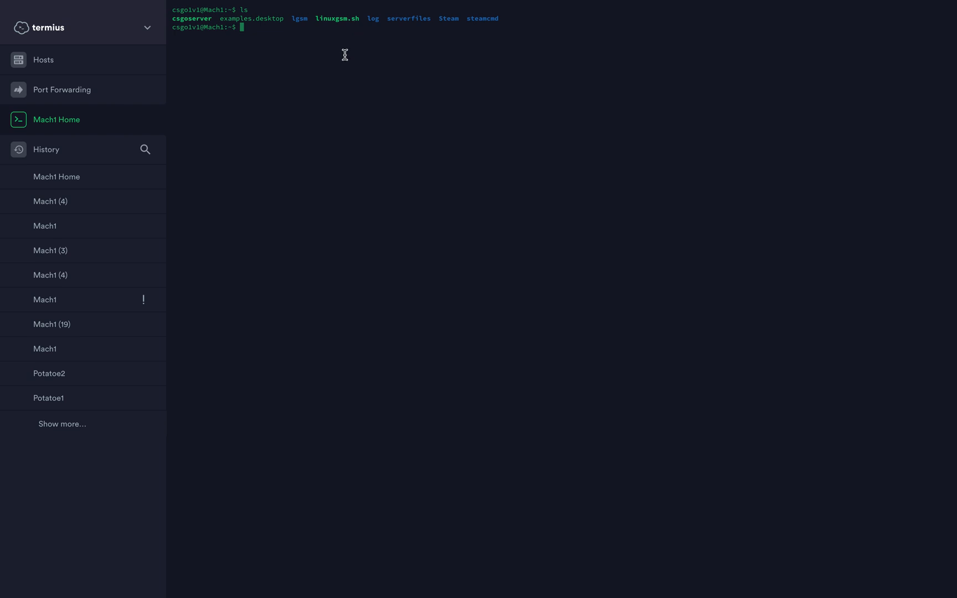
{"action": "mouse_move", "coordinate": [342, 58]}
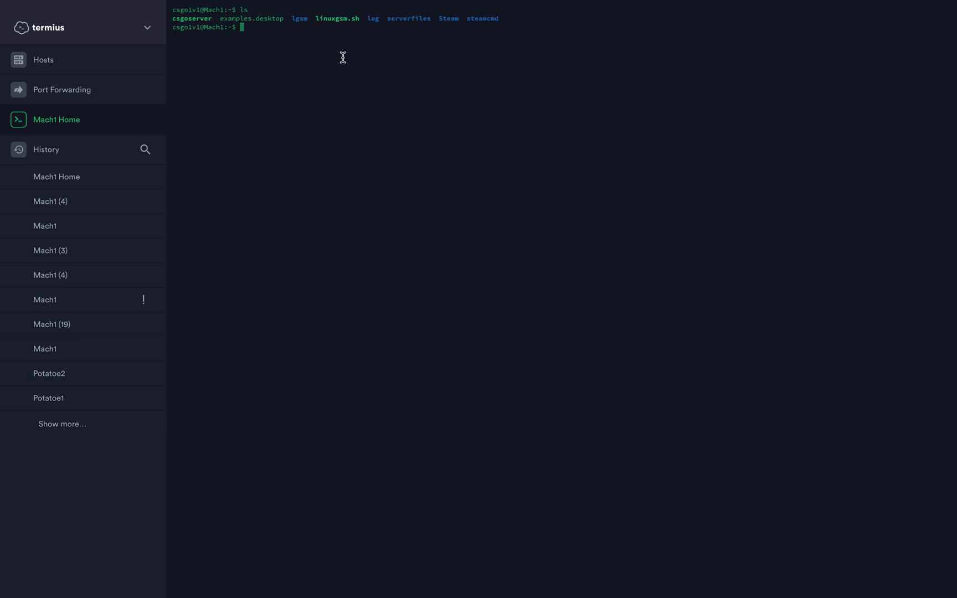
{"action": "type", "text": "cd"}
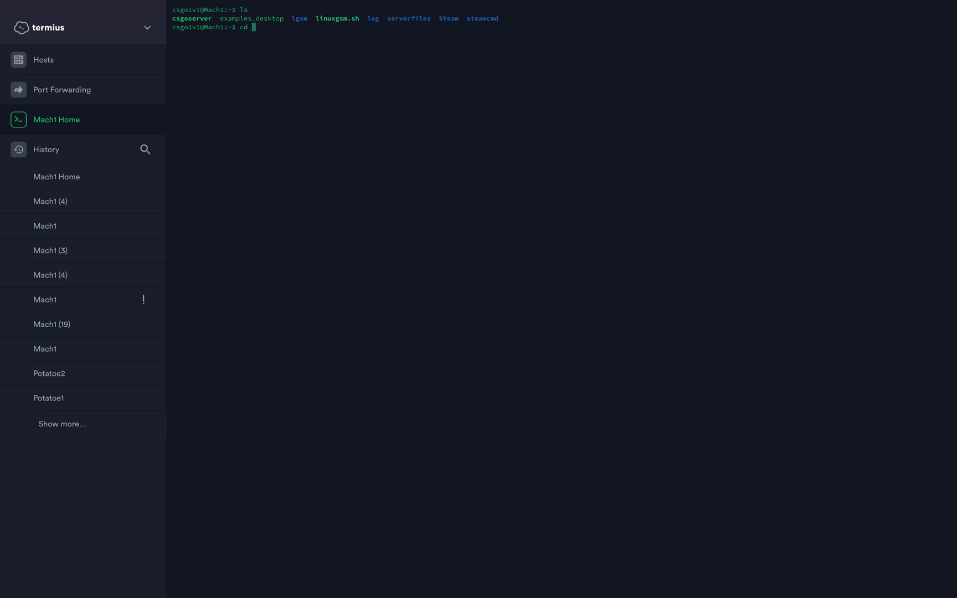
{"action": "type", "text": "serverfiles/"}
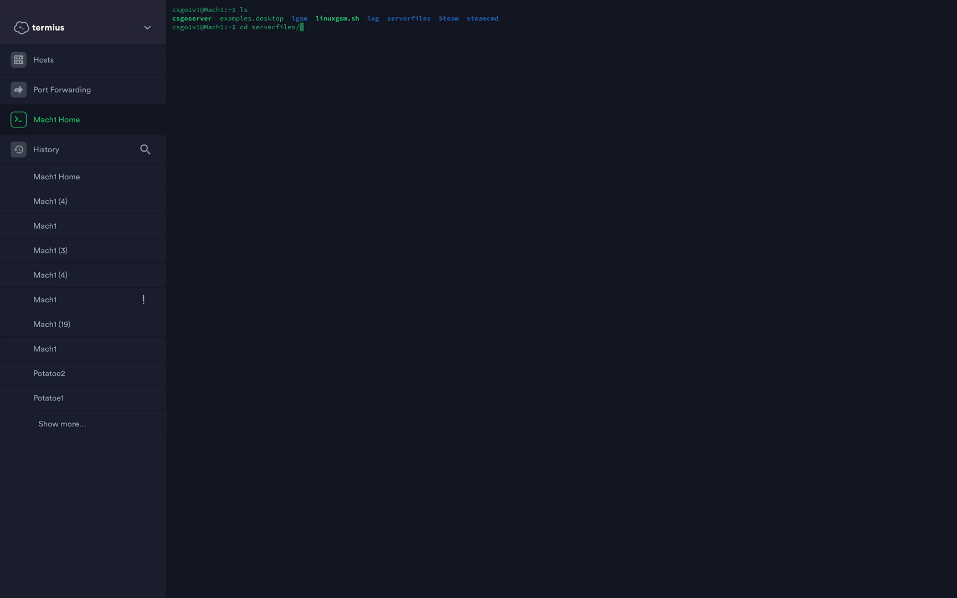
{"action": "type", "text": "csgo/"}
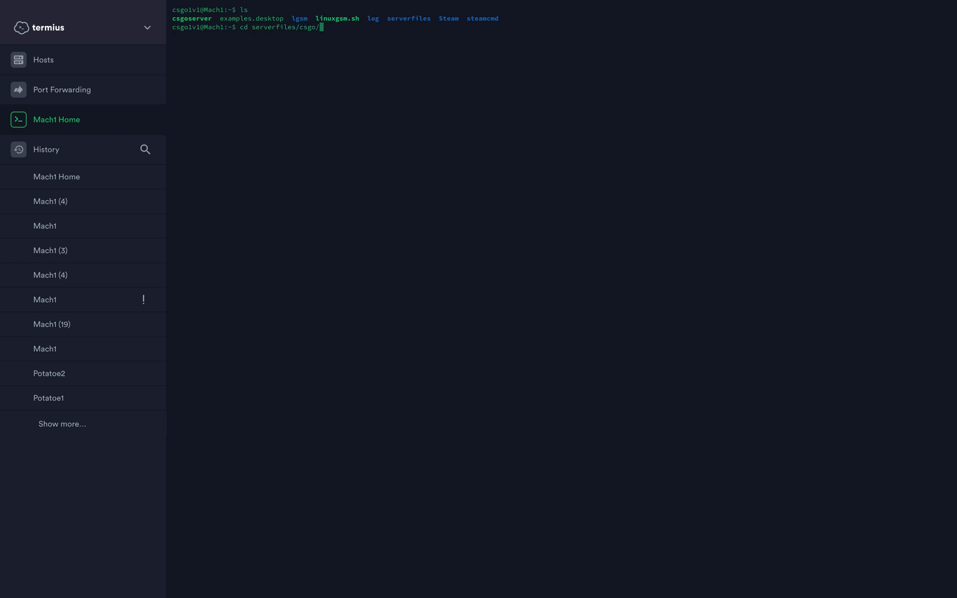
{"action": "key", "text": "Enter"}
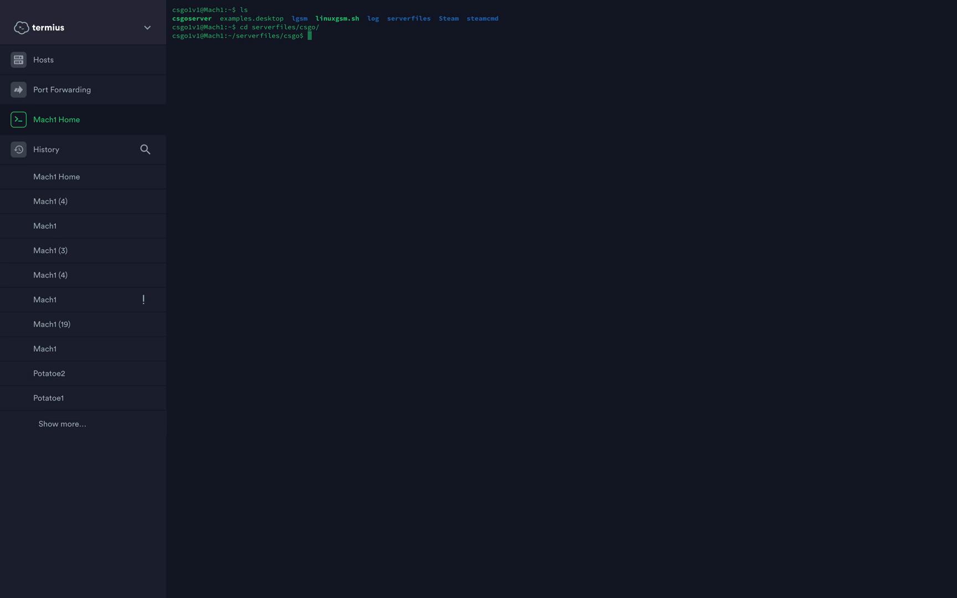
{"action": "type", "text": "ls"}
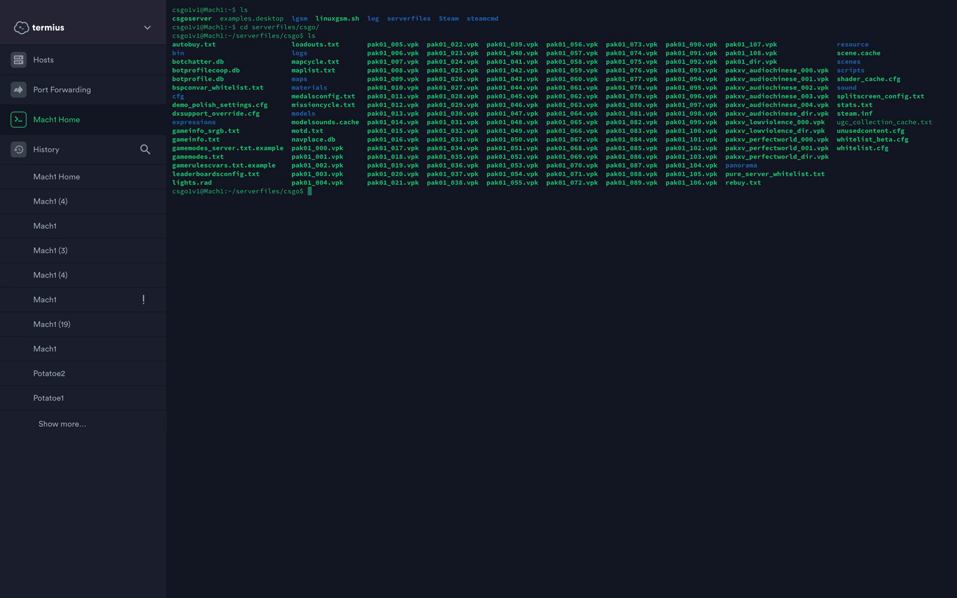
{"action": "mouse_move", "coordinate": [219, 88]}
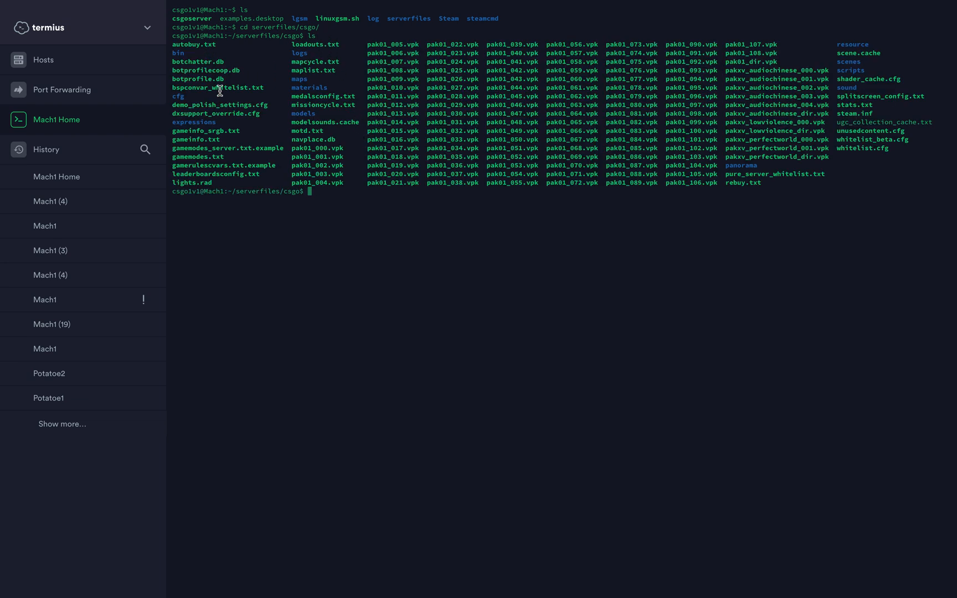
{"action": "mouse_move", "coordinate": [407, 114]}
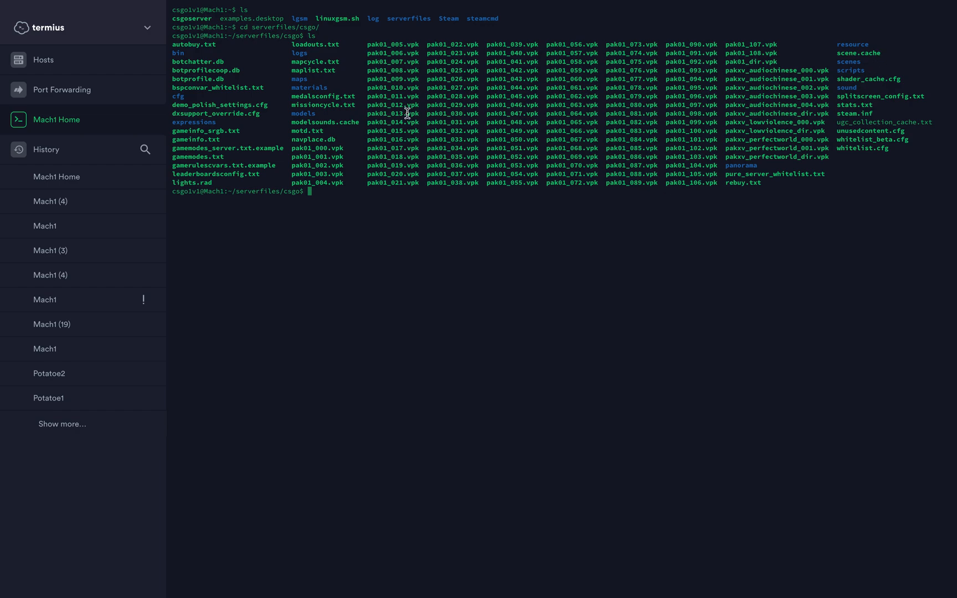
{"action": "mouse_move", "coordinate": [490, 254]}
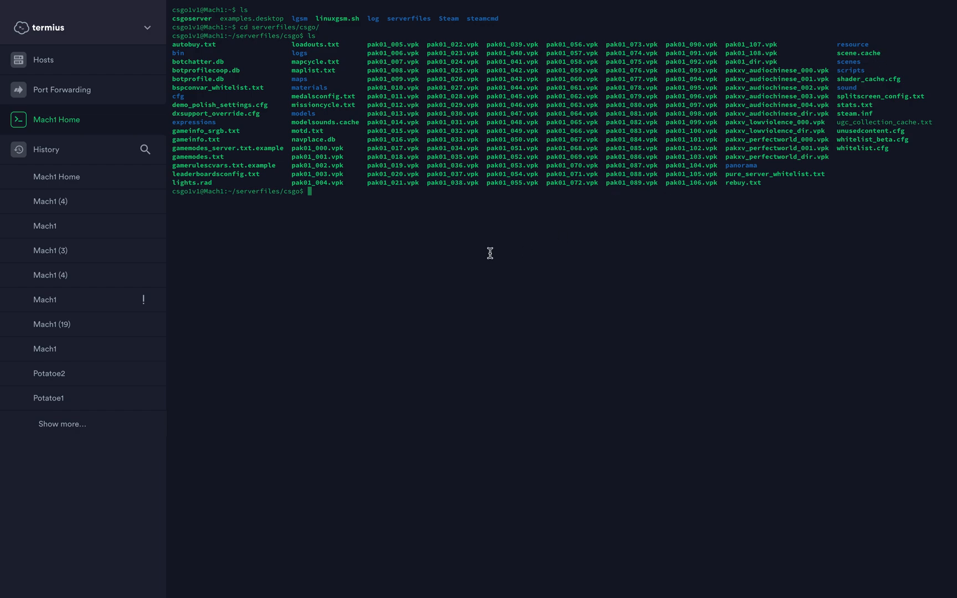
Download sourcemod-1.9.0-git6275-linux.tar.gz with wget into the csgo folder
{"action": "type", "text": "wget"}
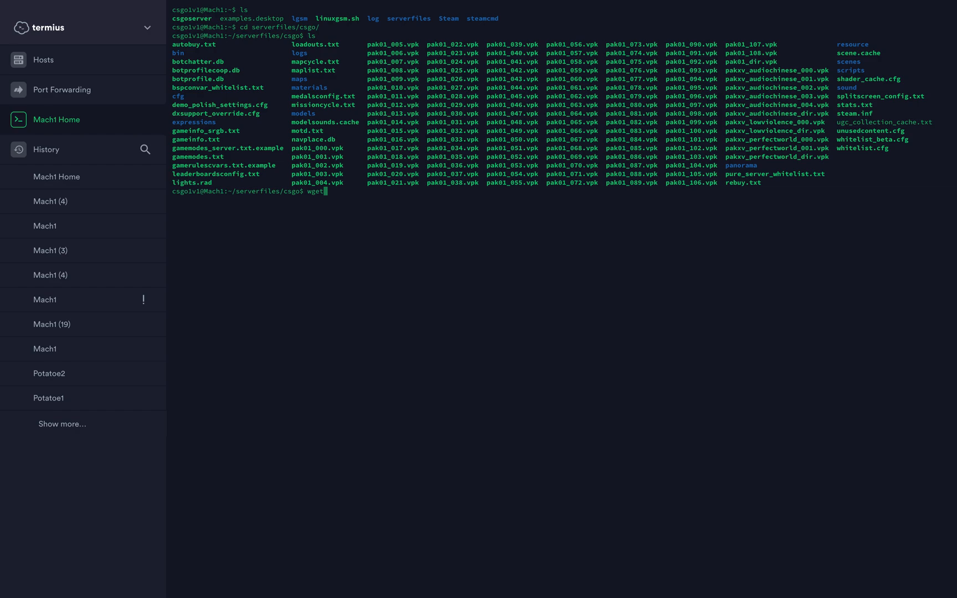
{"action": "type", "text": "https://sm.alliedmods.net/smdrop/1.9/sourcemod-1.9.0-git6275-linux.tar.gz"}
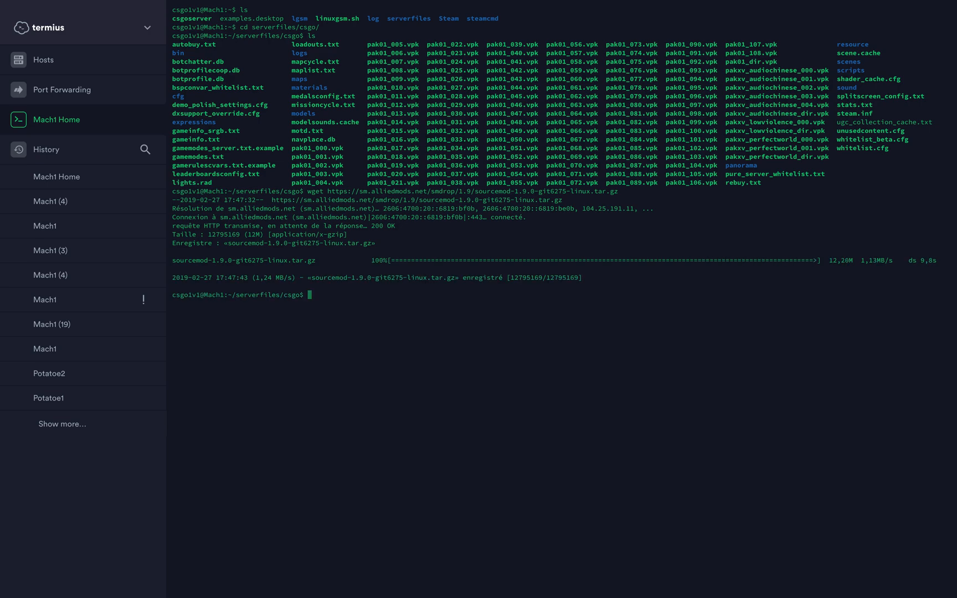
{"action": "key", "text": "Enter"}
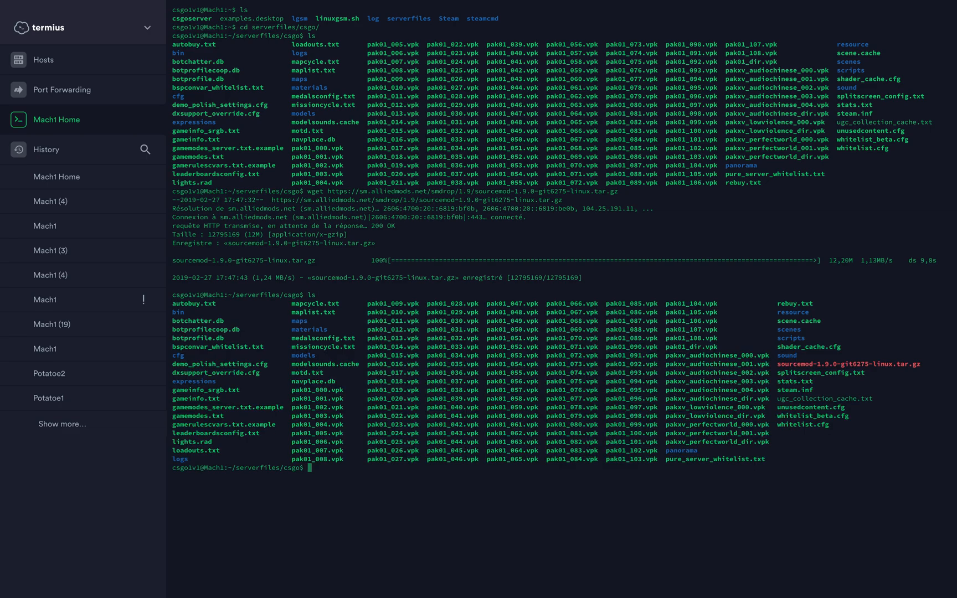
{"action": "mouse_move", "coordinate": [853, 383]}
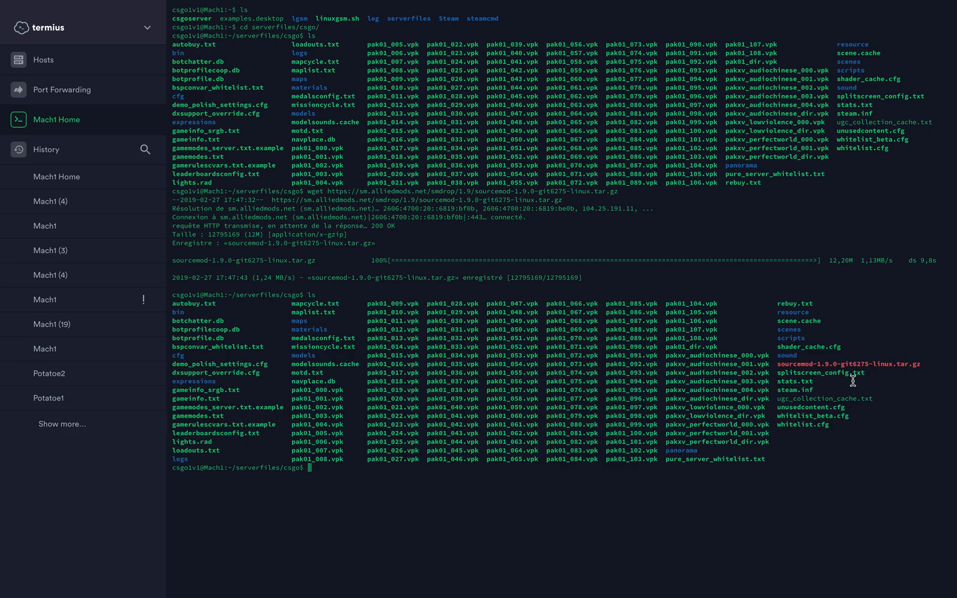
{"action": "mouse_move", "coordinate": [653, 500]}
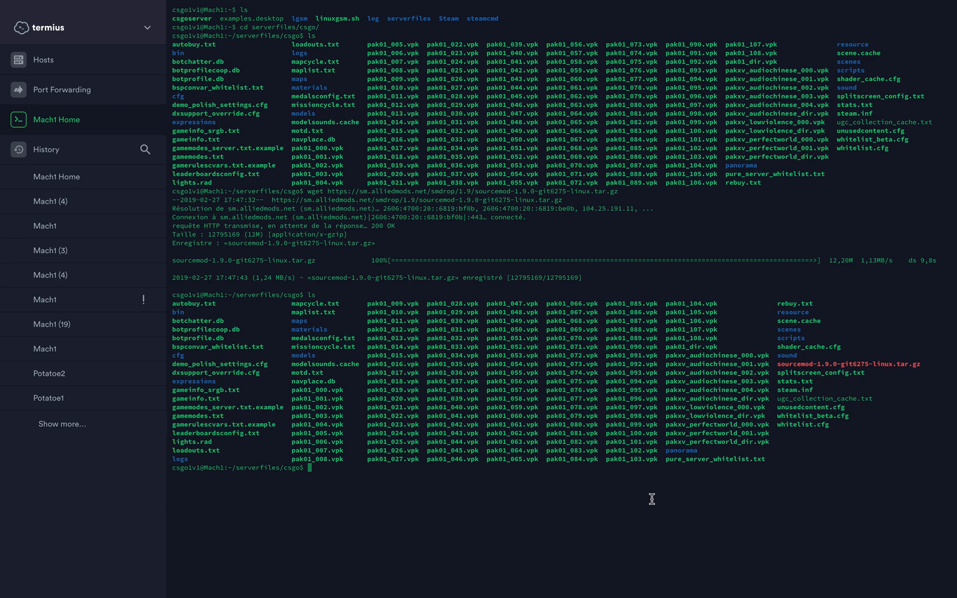
Extract sourcemod-1.9.0-git6275-linux.tar.gz with tar -xzf, then remove the archive
{"action": "type", "text": "tar"}
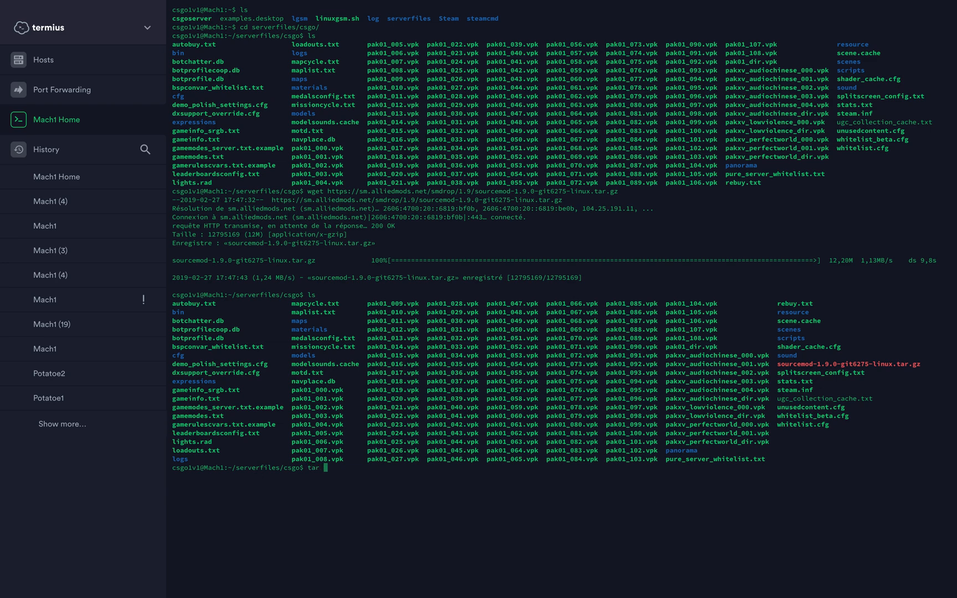
{"action": "type", "text": "-xzf"}
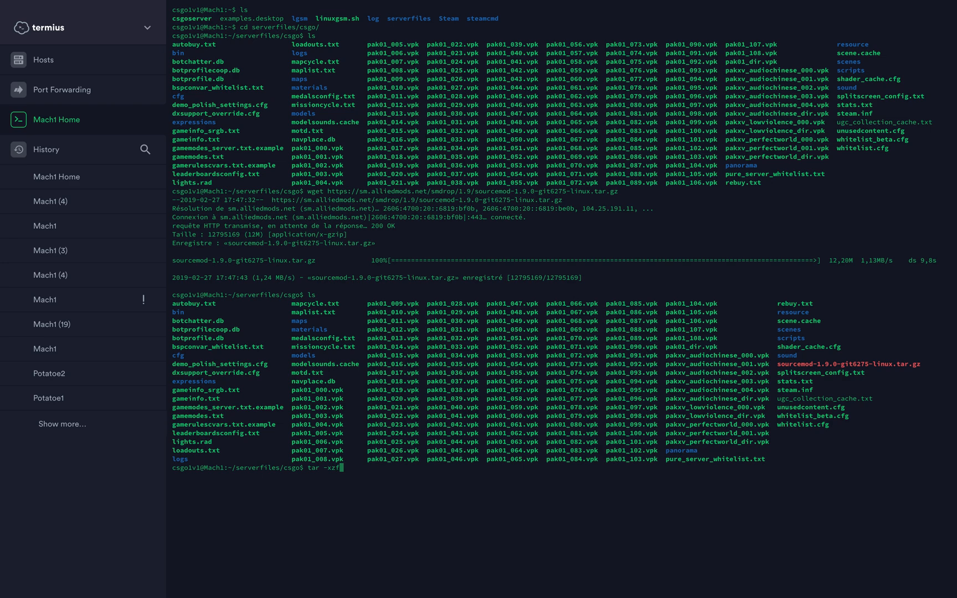
{"action": "type", "text": "s"}
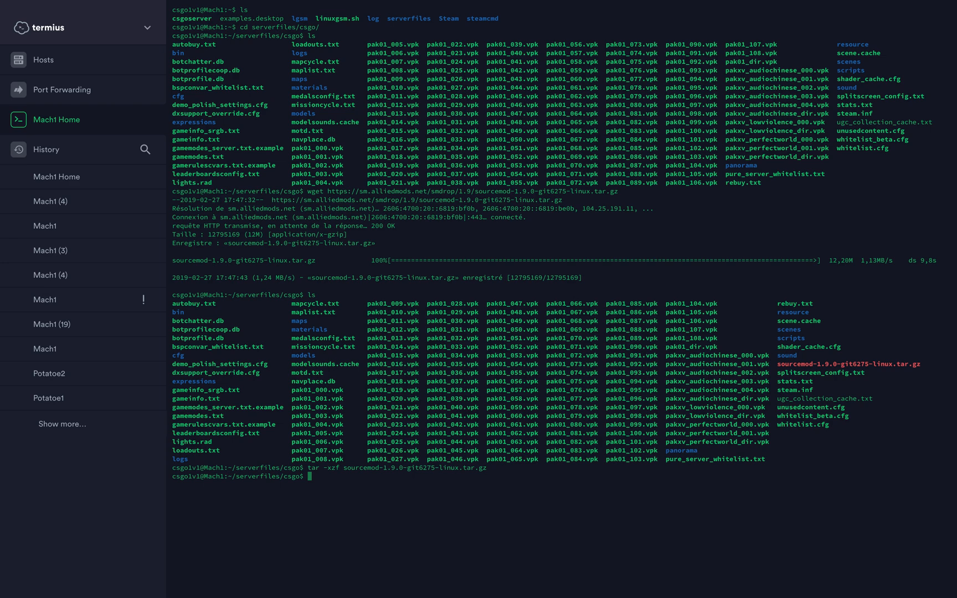
{"action": "type", "text": "rm"}
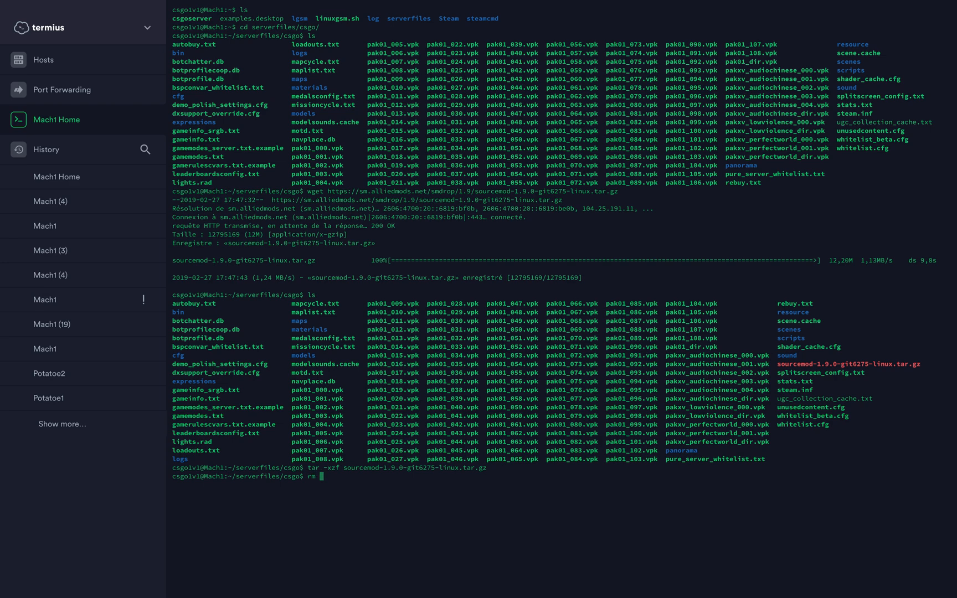
{"action": "type", "text": "sourcemod-1.9.0-git6275-linux.tar.gz"}
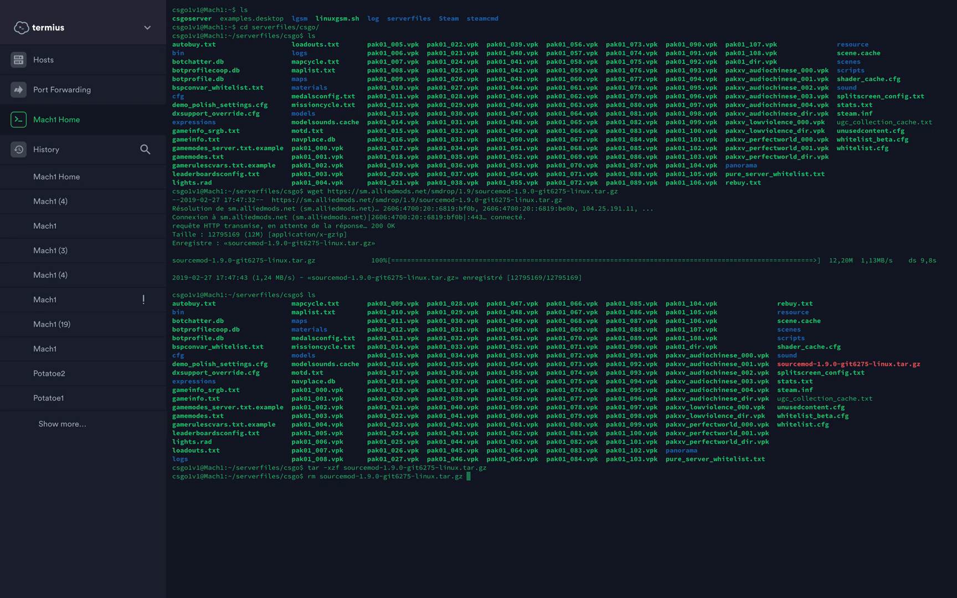
{"action": "key", "text": "Enter"}
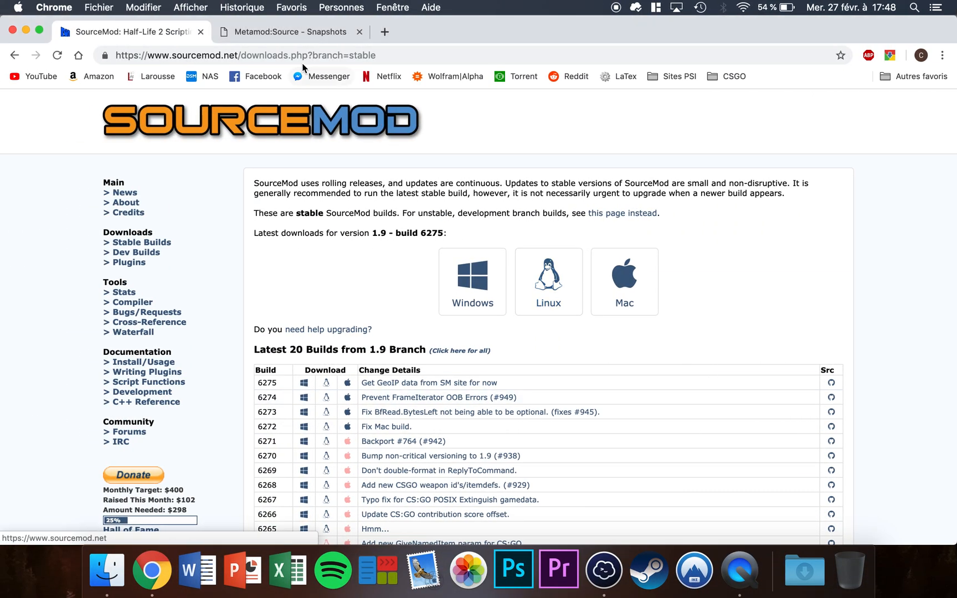
Copy the Linux download link for Metamod:Source from its stable builds page
{"action": "left_click", "coordinate": [290, 32]}
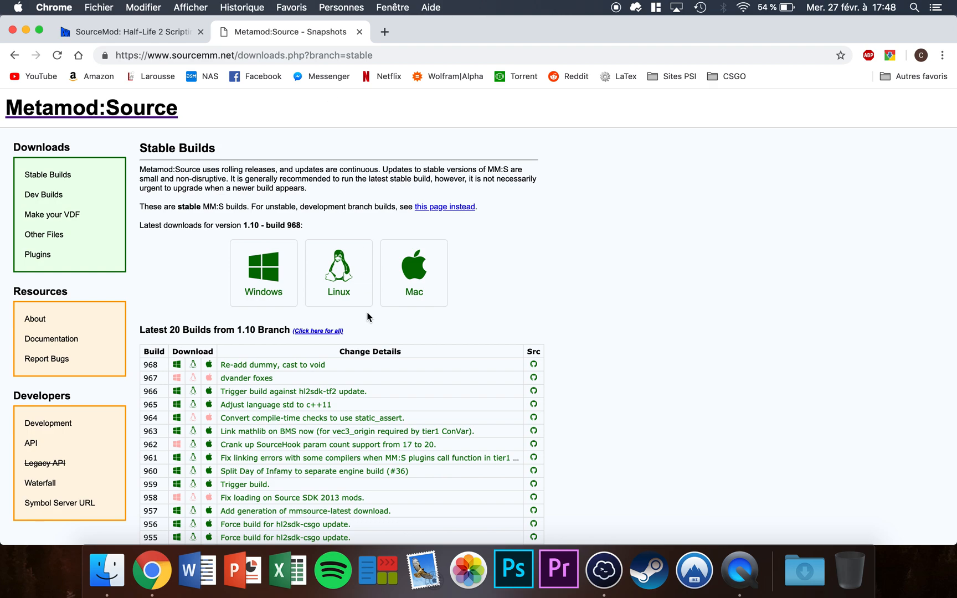
{"action": "right_click", "coordinate": [339, 268]}
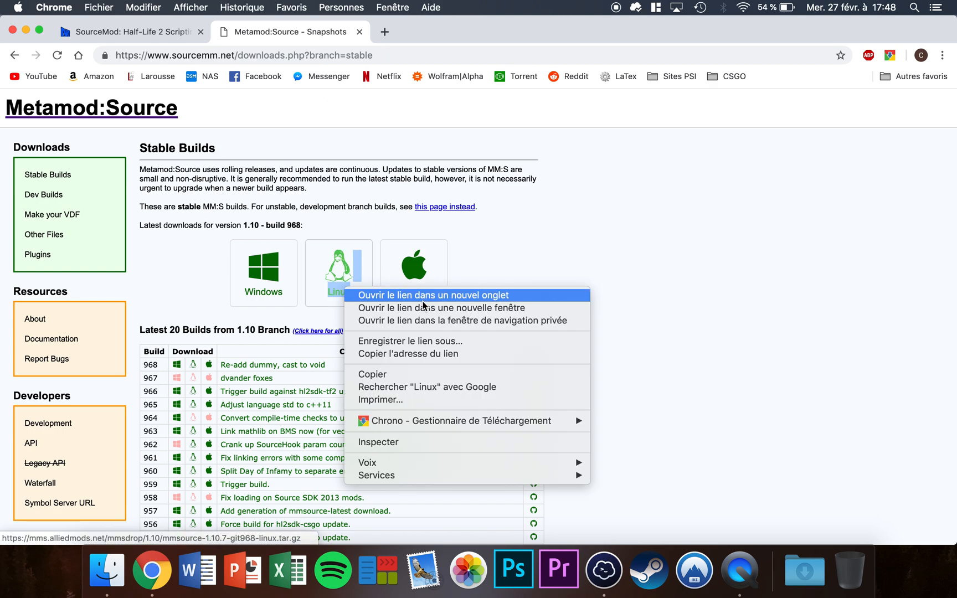
{"action": "left_click", "coordinate": [552, 335]}
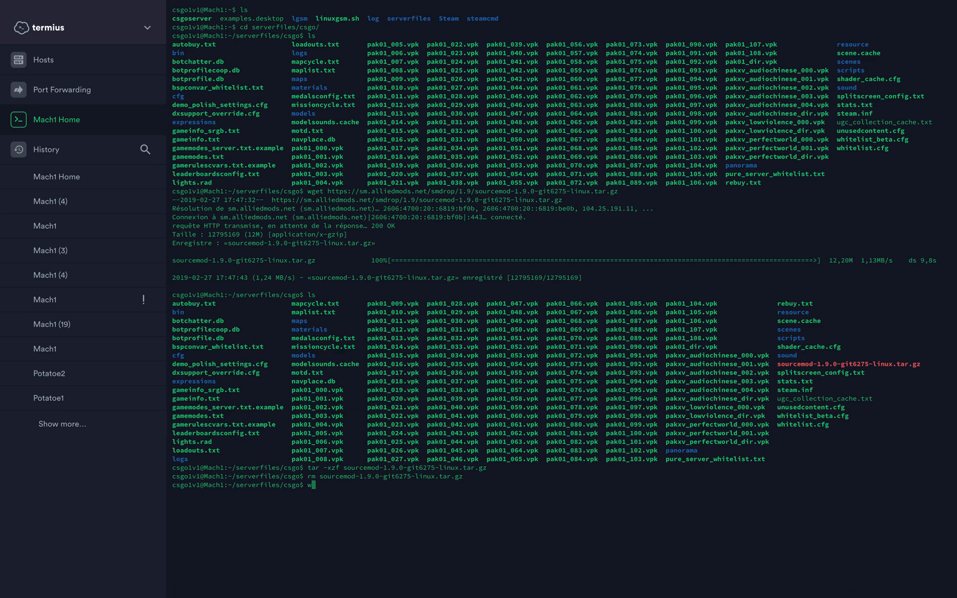
Download mmsource-1.10.7-git968-linux.tar.gz with wget into the csgo folder
{"action": "type", "text": "get"}
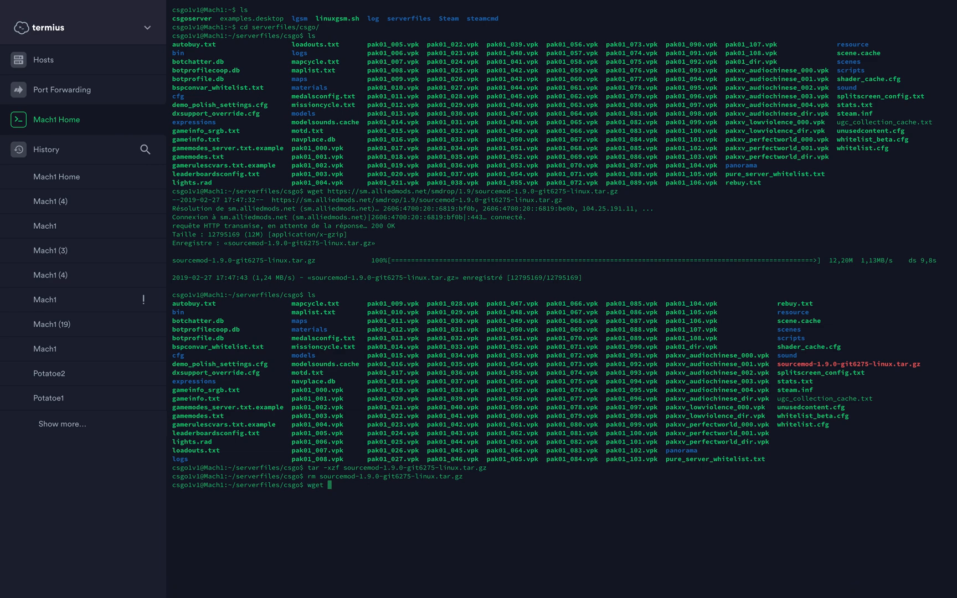
{"action": "type", "text": "https://mms.alliedmods.net/mmsdrop/1.10/mmsource-1.10.7-git968-linux.tar.gz"}
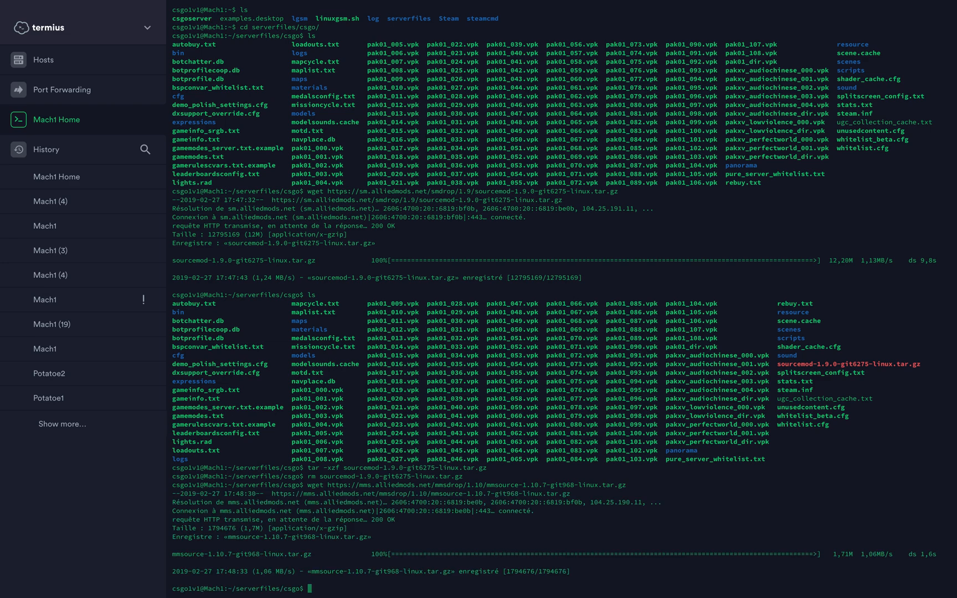
Extract mmsource-1.10.7-git968-linux.tar.gz with tar -xzf and begin removing the archive
{"action": "type", "text": "ta"}
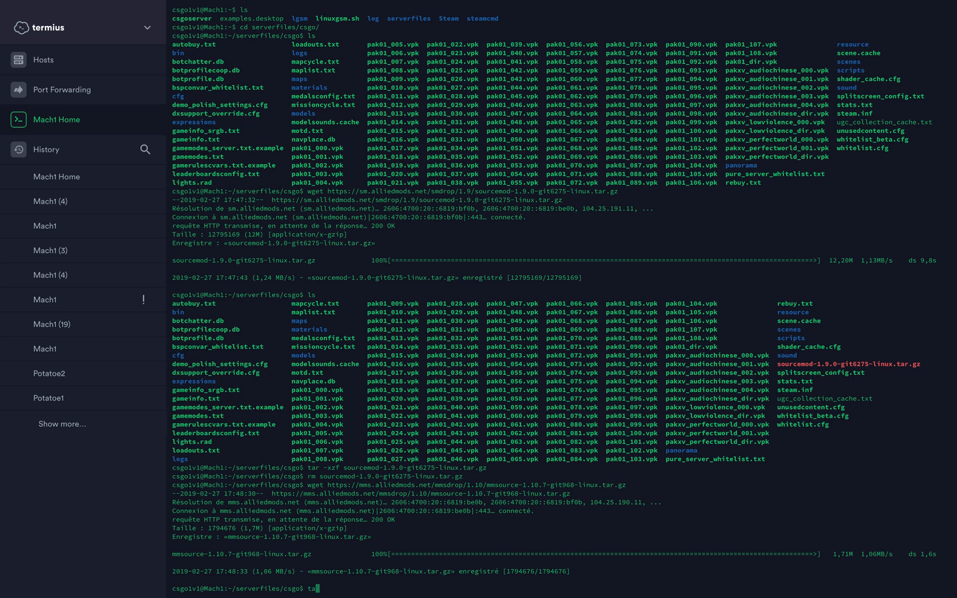
{"action": "type", "text": "-xzf"}
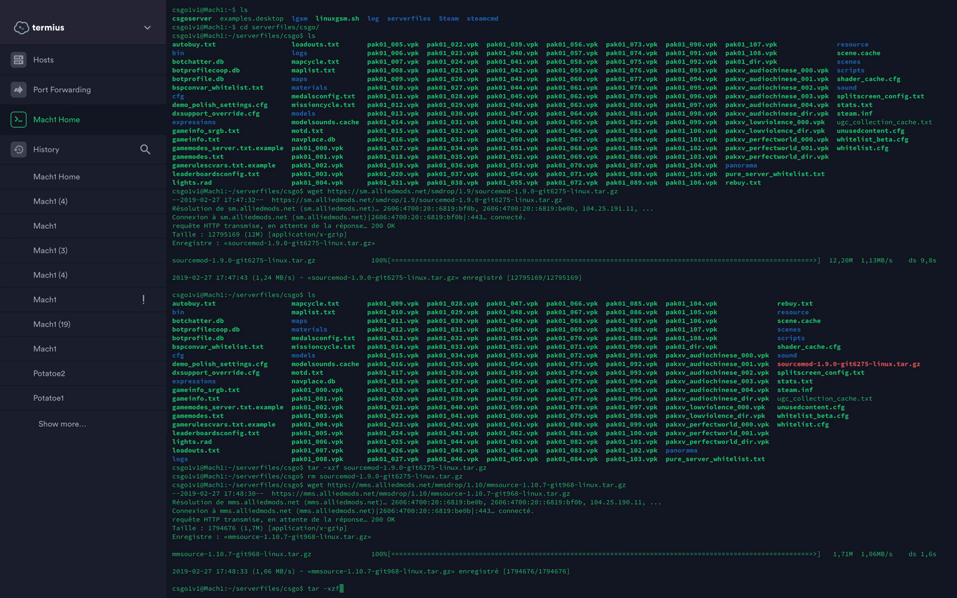
{"action": "type", "text": "me"}
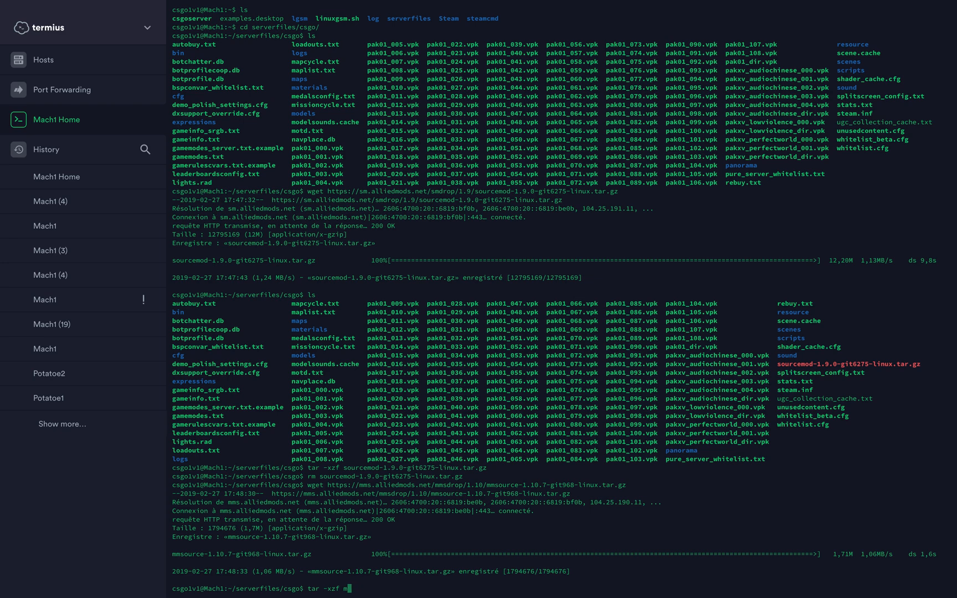
{"action": "key", "text": "Enter"}
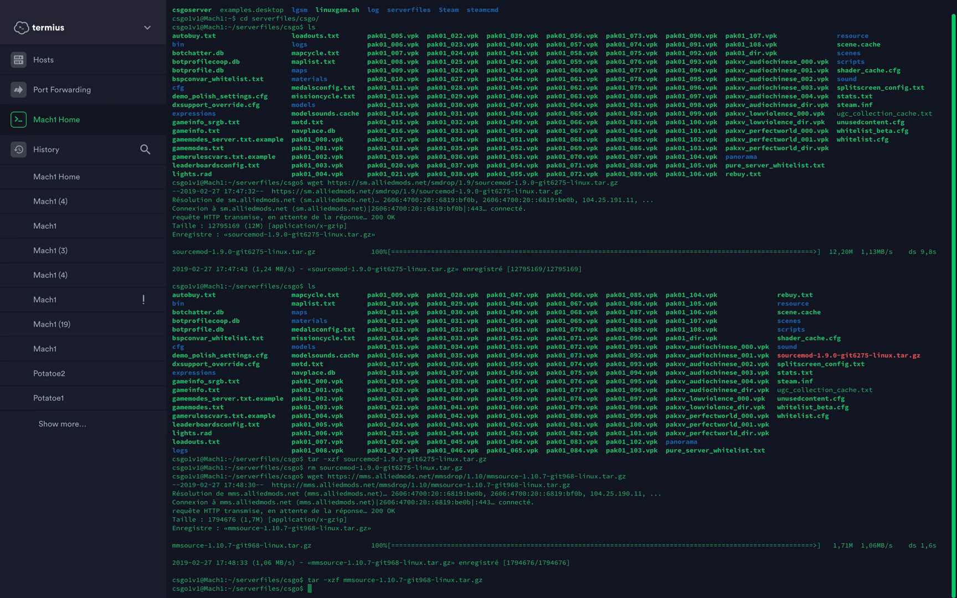
{"action": "type", "text": "rm"}
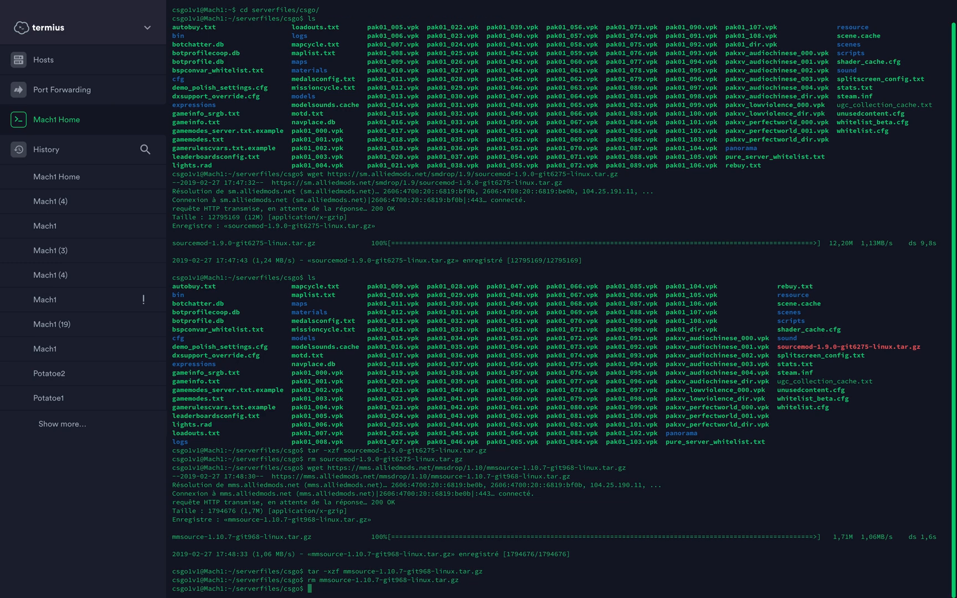
List the csgo folder to confirm the new addons directory is present
{"action": "type", "text": "ls"}
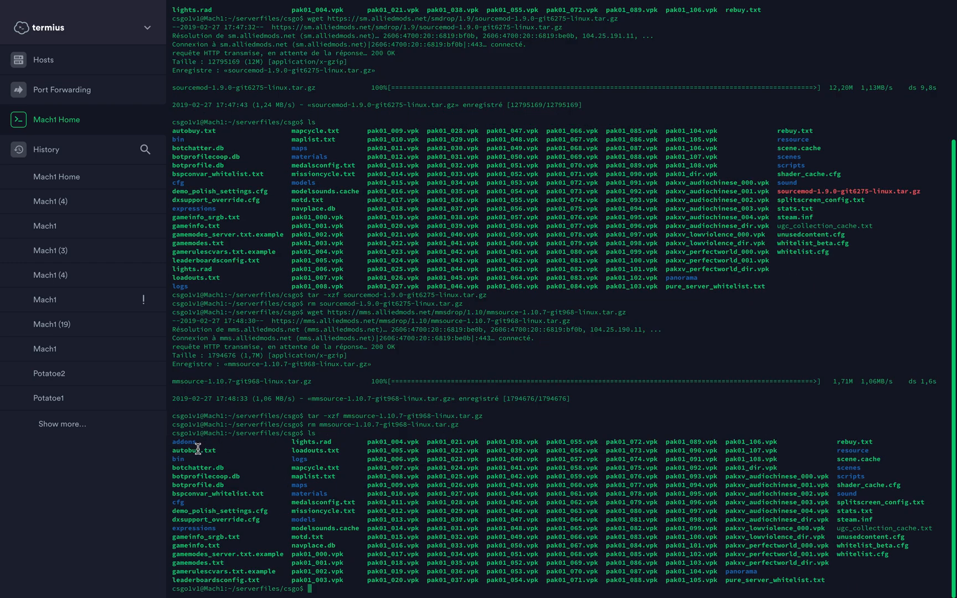
{"action": "mouse_move", "coordinate": [231, 468]}
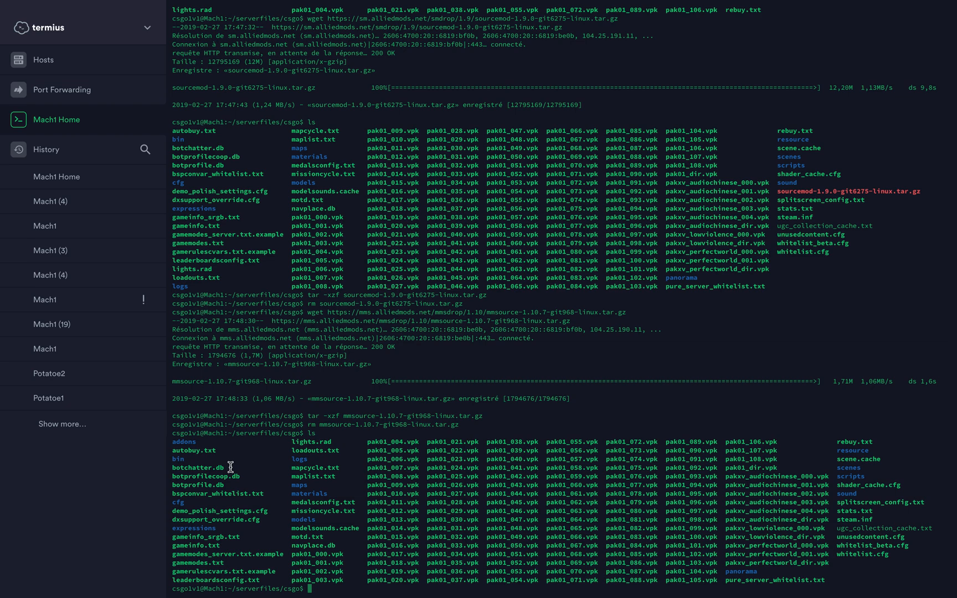
Return home, run ./csgoserver start, then begin opening the server console
{"action": "type", "text": "cd"}
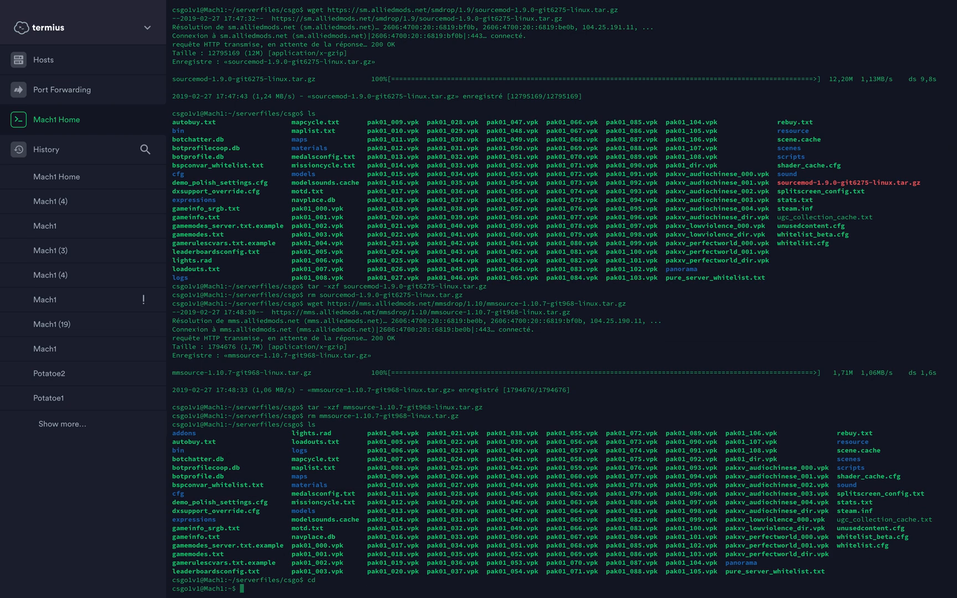
{"action": "type", "text": "./csgoserver"}
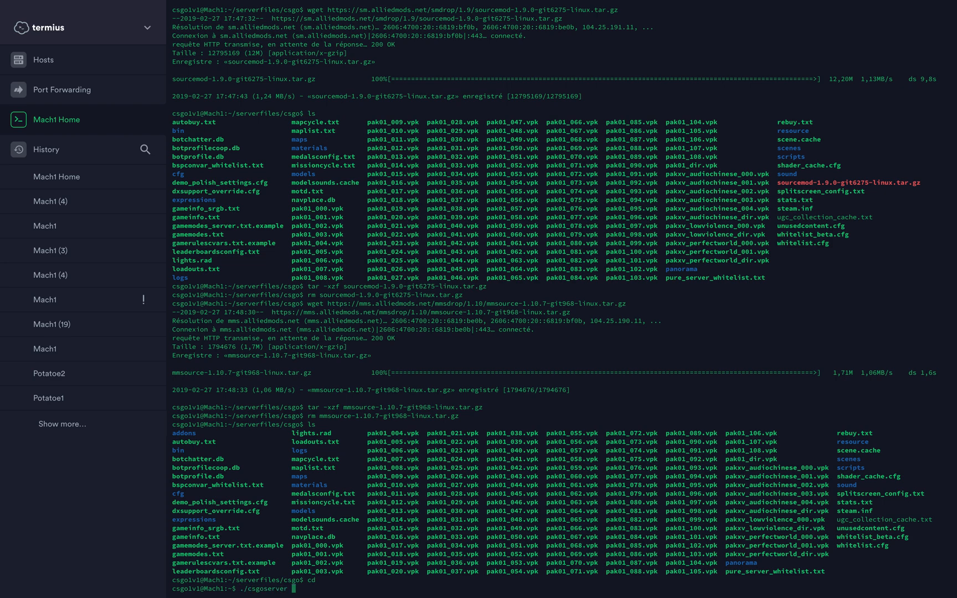
{"action": "type", "text": "start"}
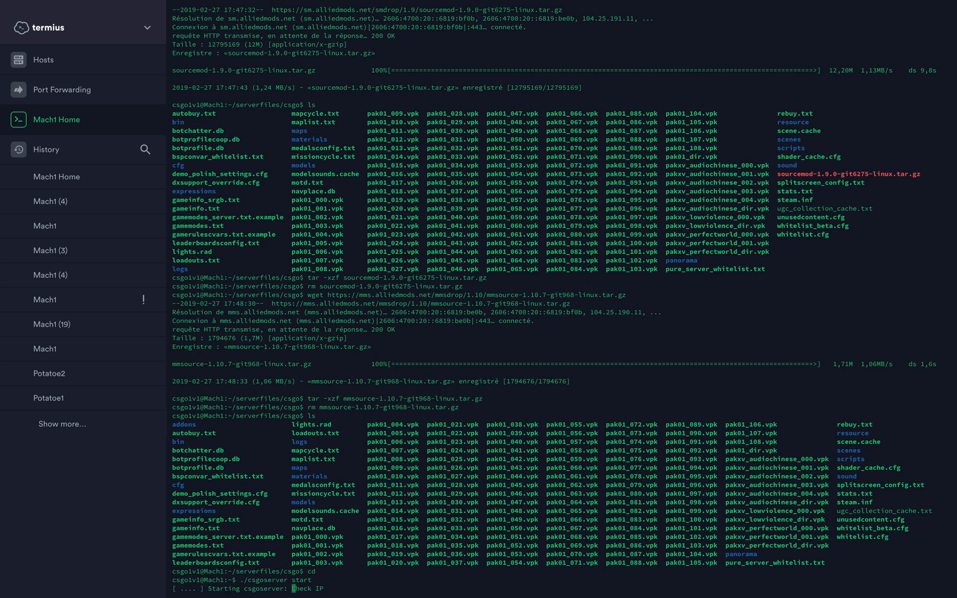
{"action": "scroll", "scroll_direction": "down", "scroll_amount": 3}
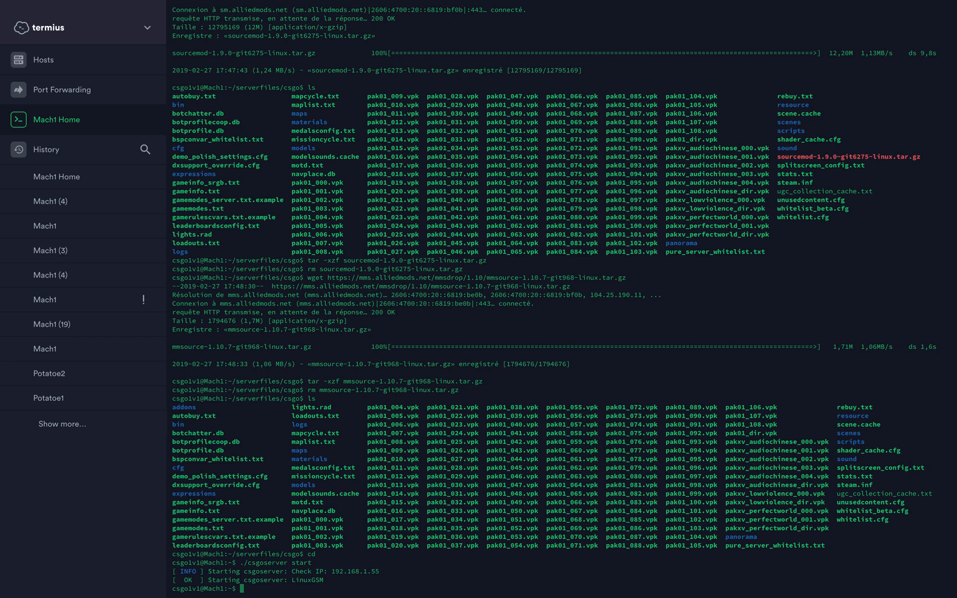
{"action": "type", "text": "./csgoserv"}
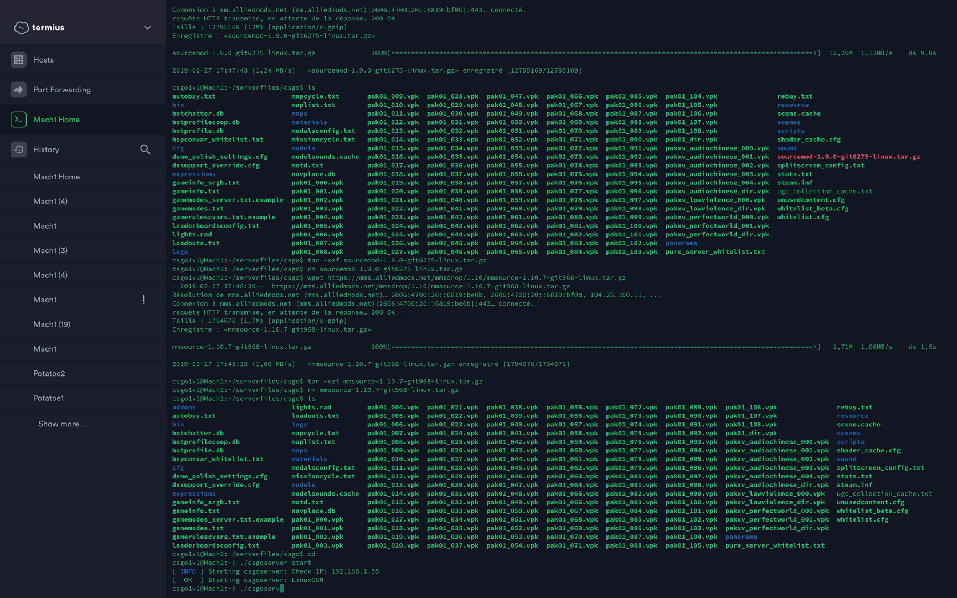
{"action": "type", "text": "c"}
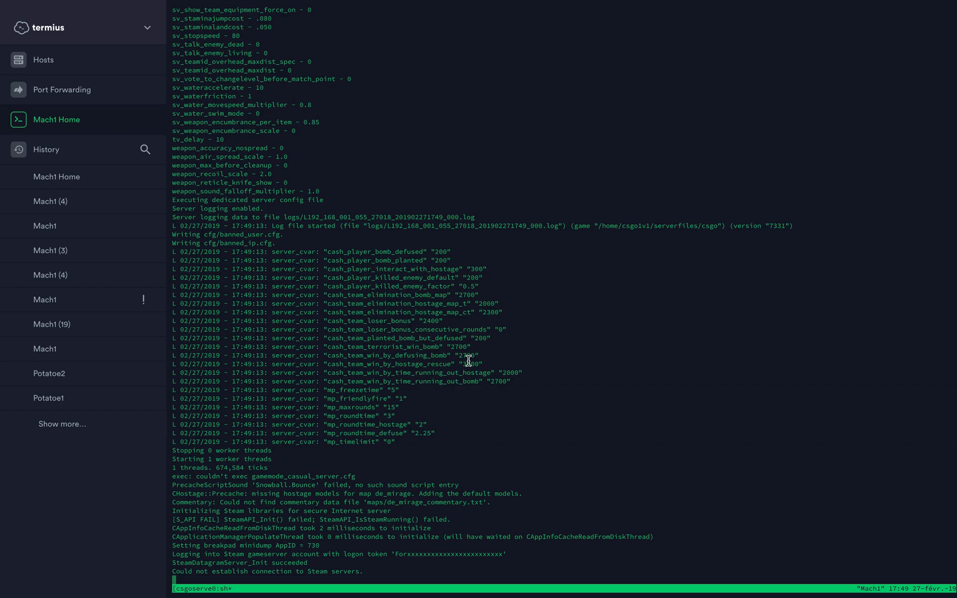
Run sm and meta in the console to confirm both plugins respond, then quit
{"action": "type", "text": "sm"}
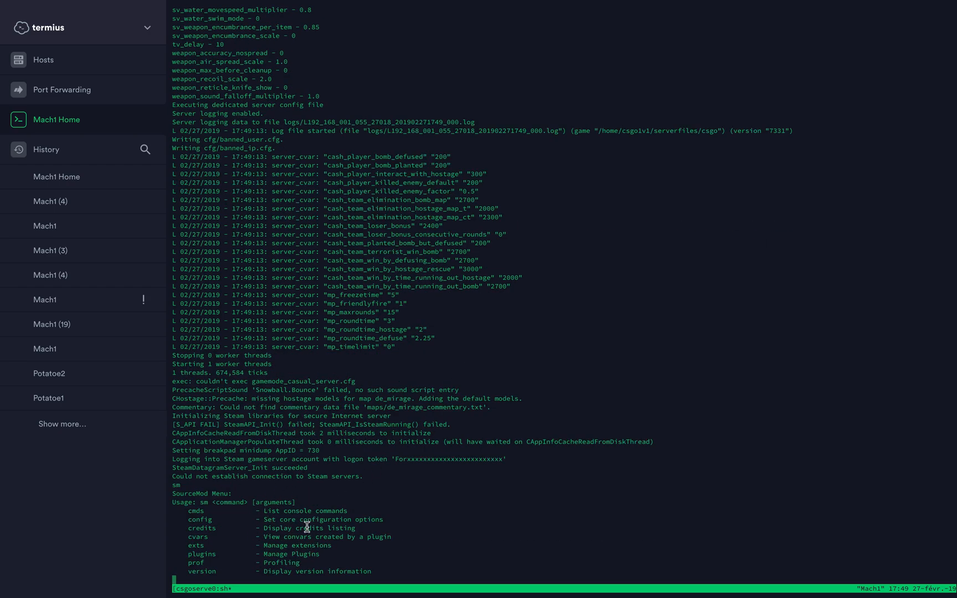
{"action": "mouse_move", "coordinate": [252, 528]}
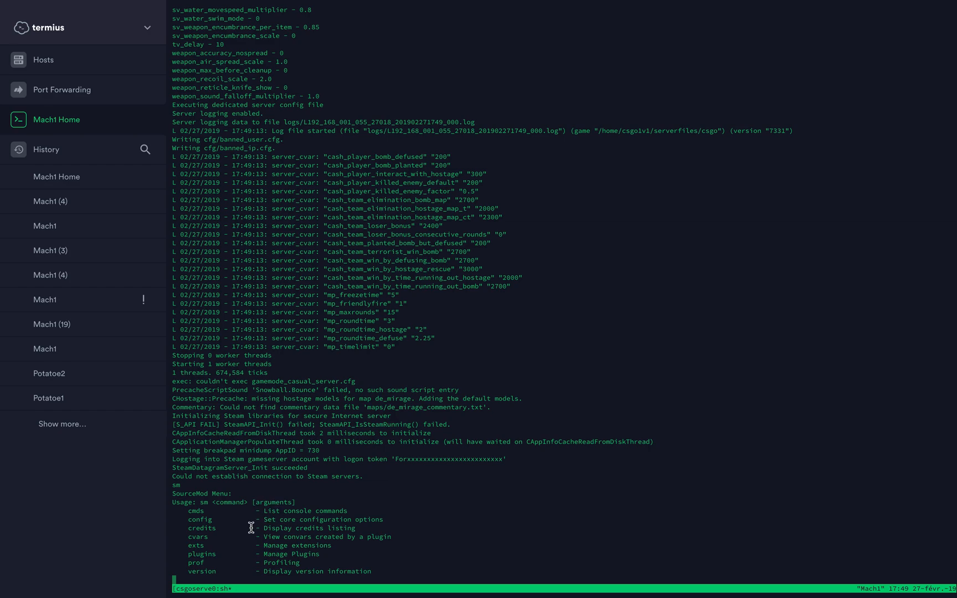
{"action": "type", "text": "meta"}
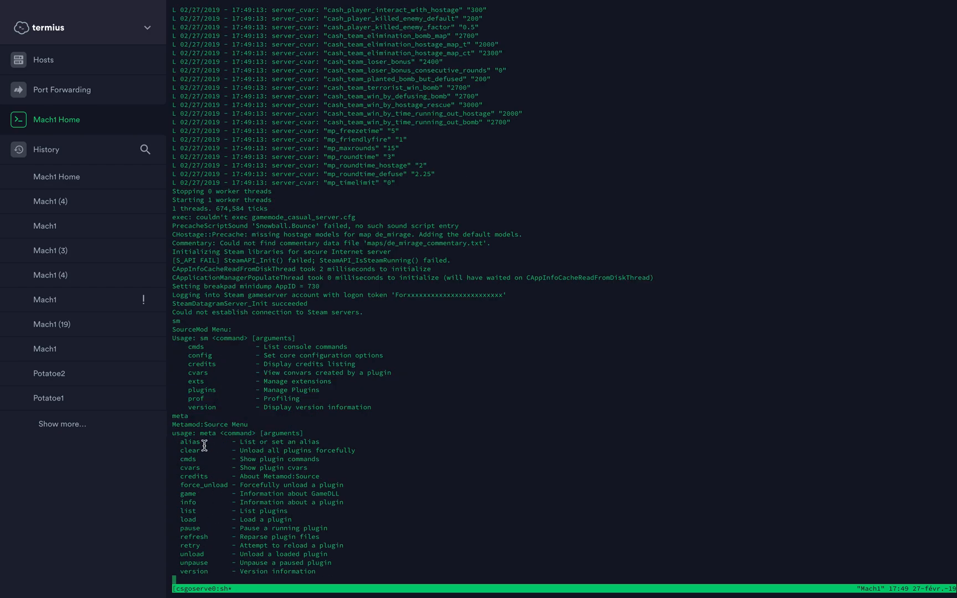
{"action": "mouse_move", "coordinate": [261, 480]}
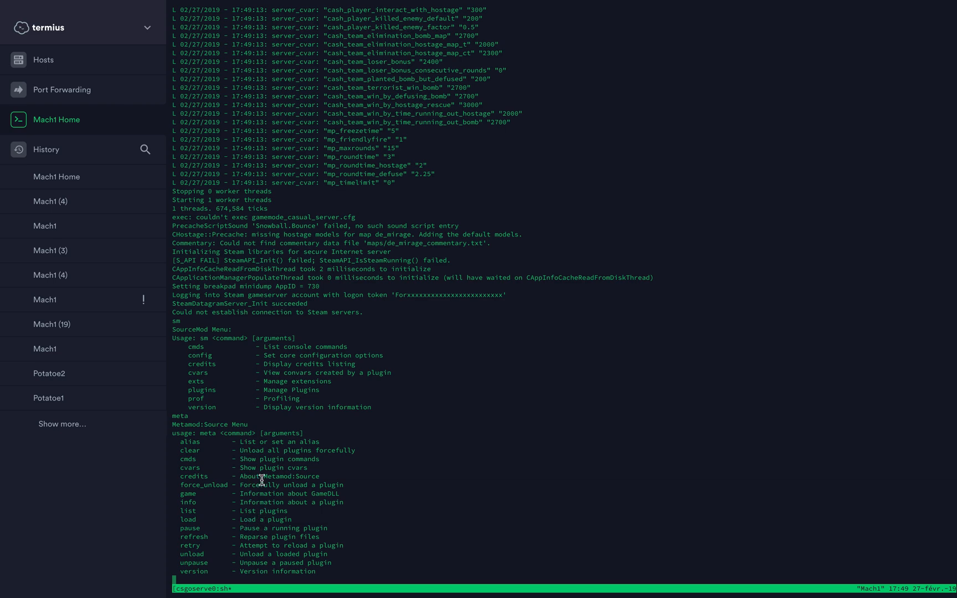
{"action": "mouse_move", "coordinate": [451, 506]}
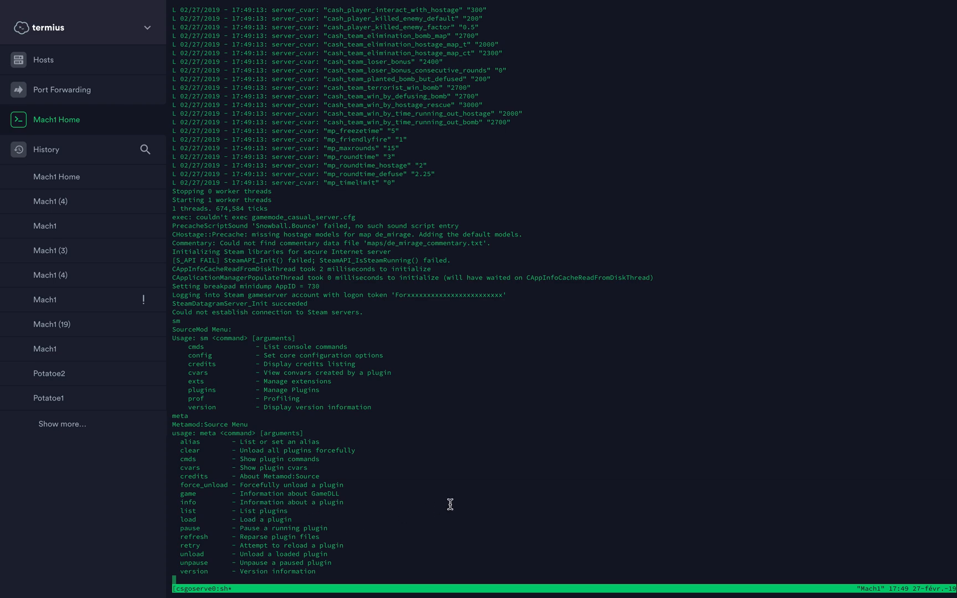
{"action": "mouse_move", "coordinate": [394, 437]}
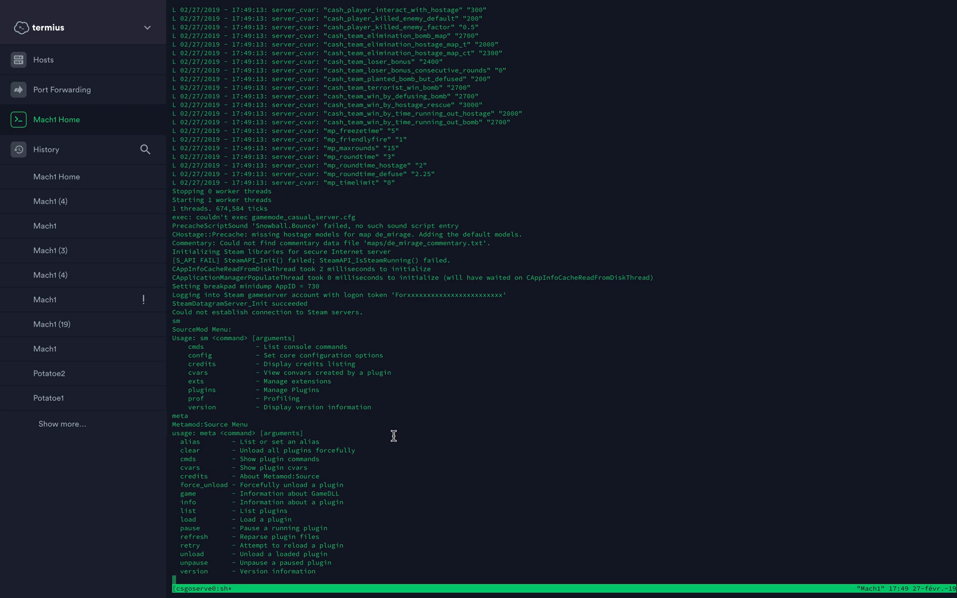
{"action": "type", "text": "quit"}
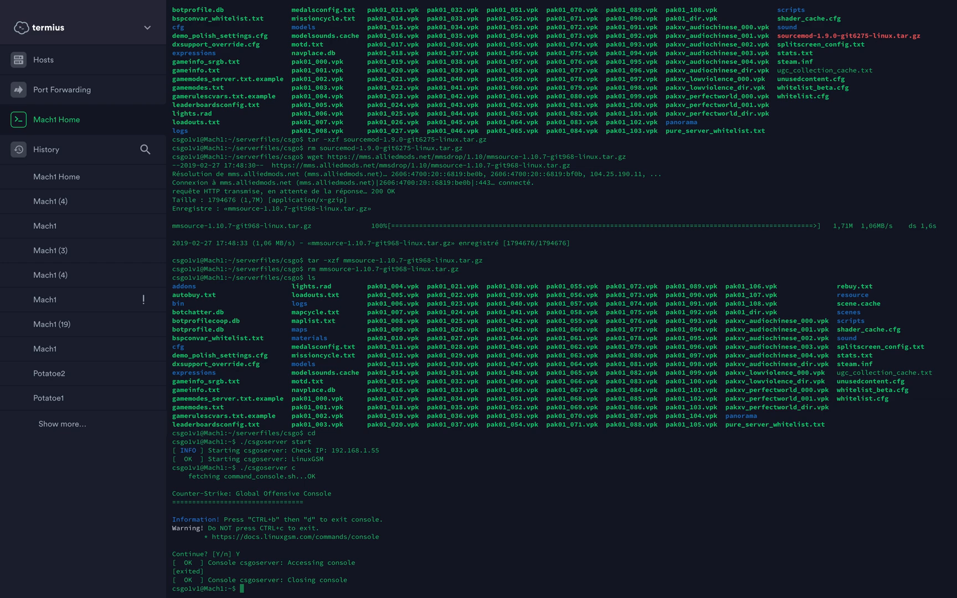
Change into serverfiles/csgo/addons/sourcemod/configs and list its contents
{"action": "type", "text": "cd"}
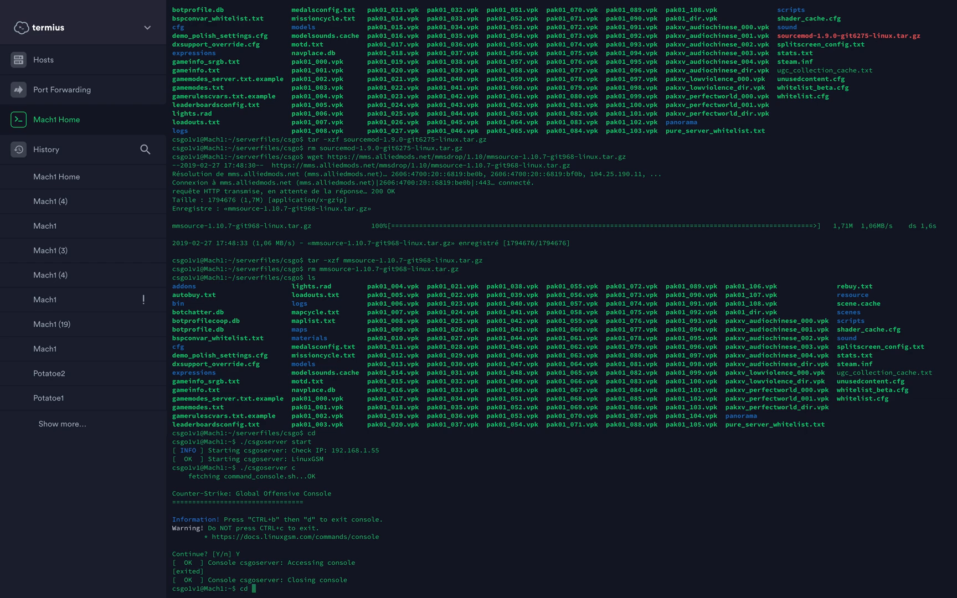
{"action": "type", "text": "serverfiles/csgo/"}
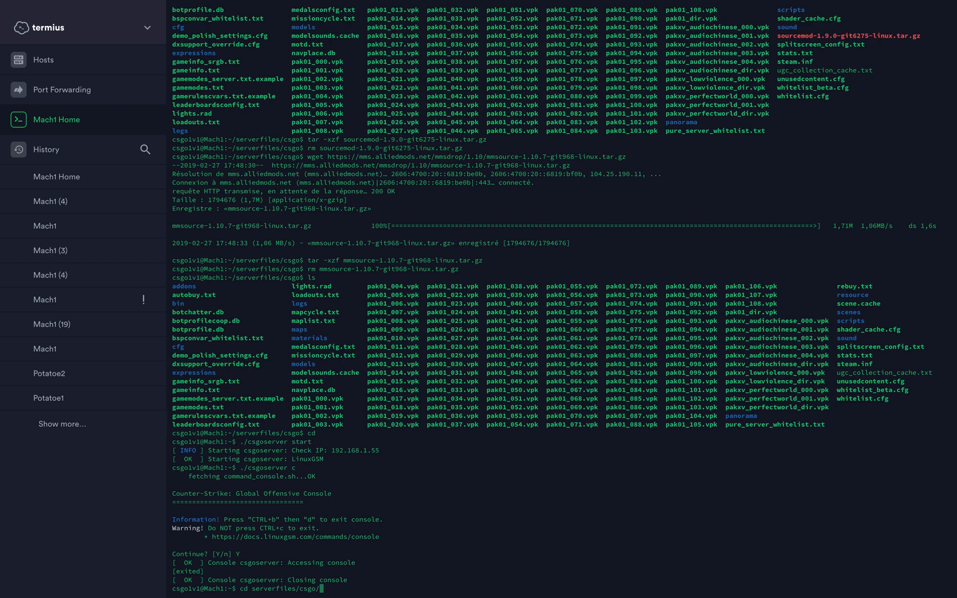
{"action": "type", "text": "addons/sourcemod/configs/"}
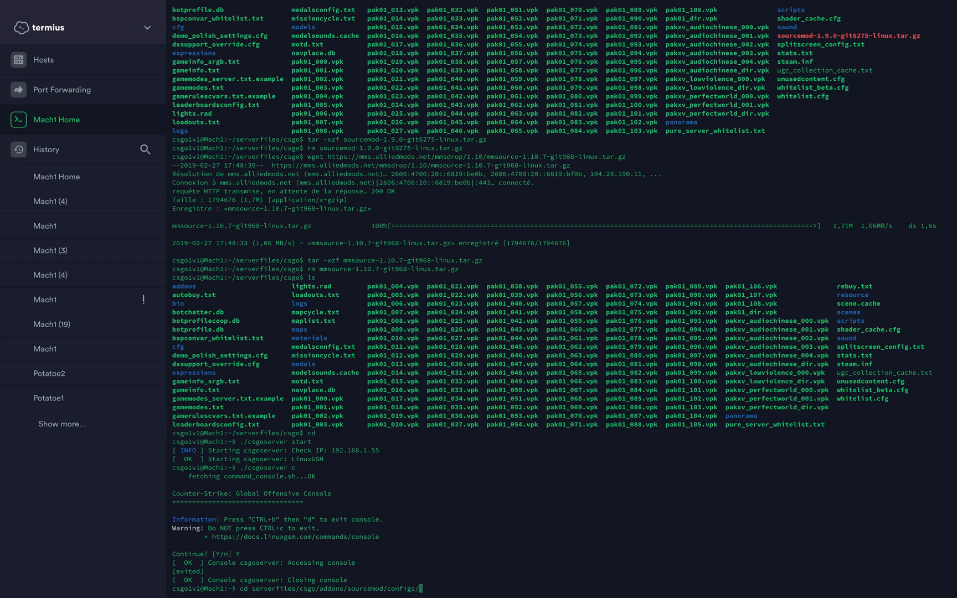
{"action": "type", "text": "ls"}
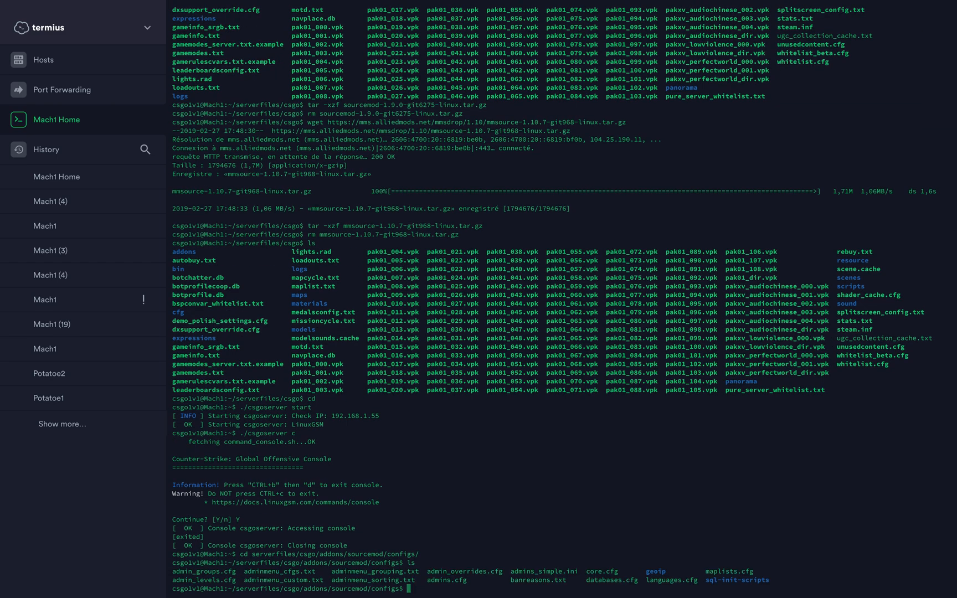
Open admins_simple.ini in the nano editor
{"action": "type", "text": "nan"}
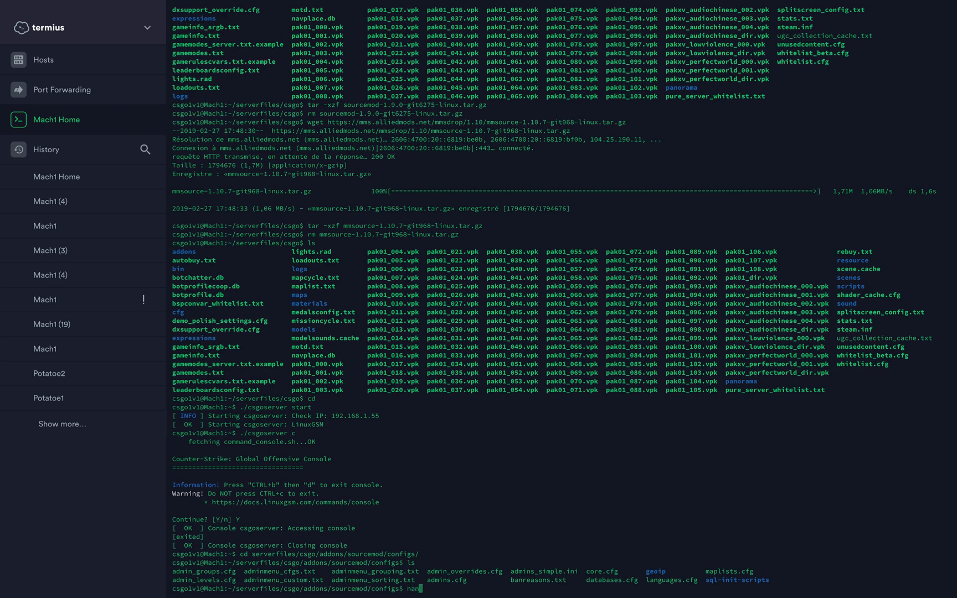
{"action": "type", "text": "o admins_simple.ini"}
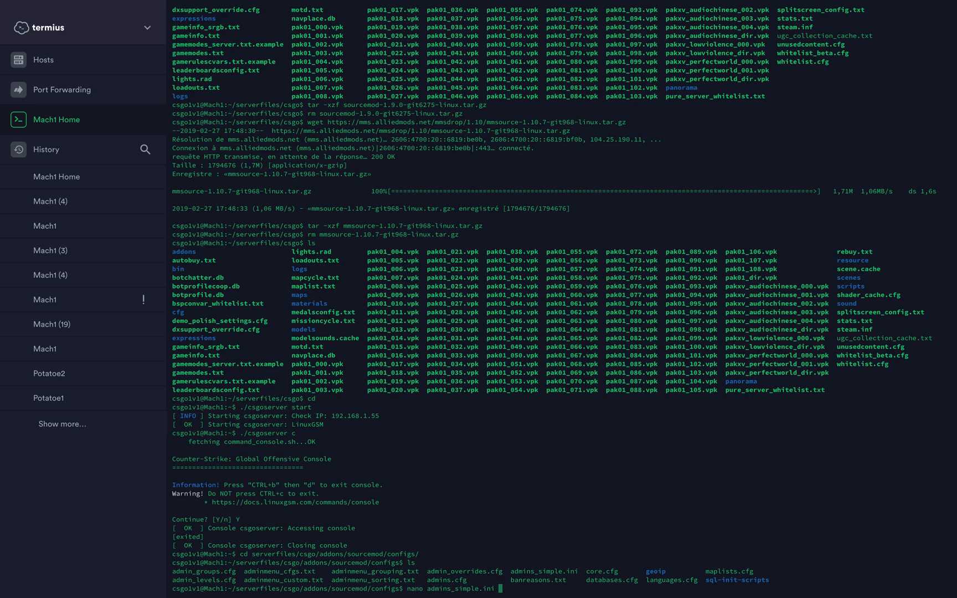
{"action": "key", "text": "Enter"}
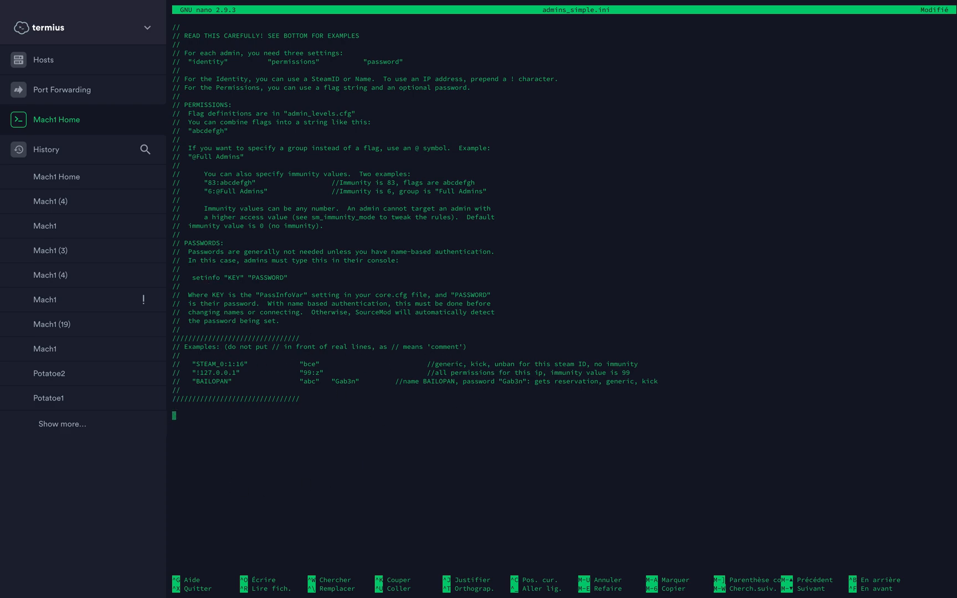
Start a new admin entry with an opening double quote on the blank line
{"action": "type", "text": "\""}
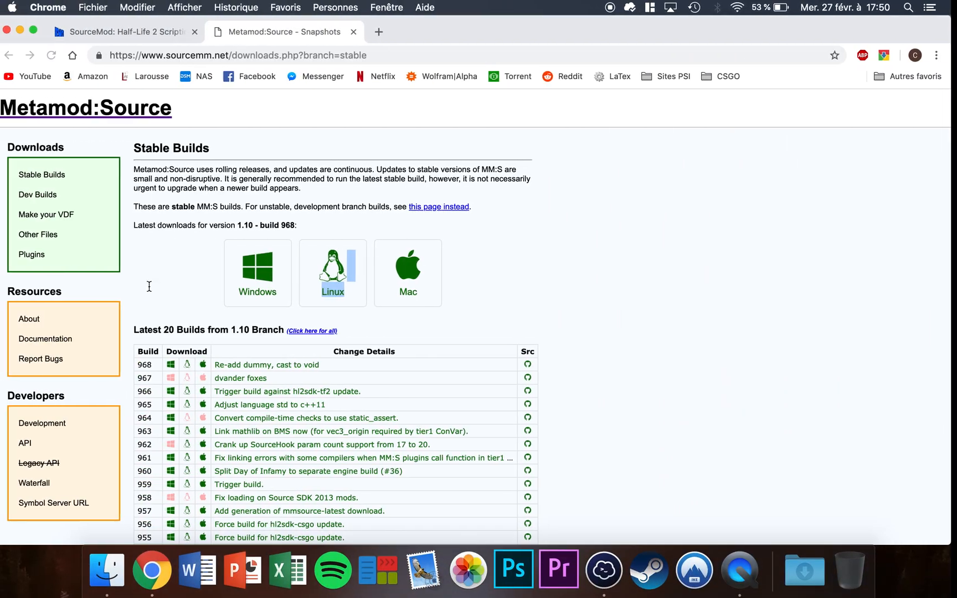
Look up the profile on steamid.io in a new tab and copy its steamID
{"action": "left_click", "coordinate": [377, 32]}
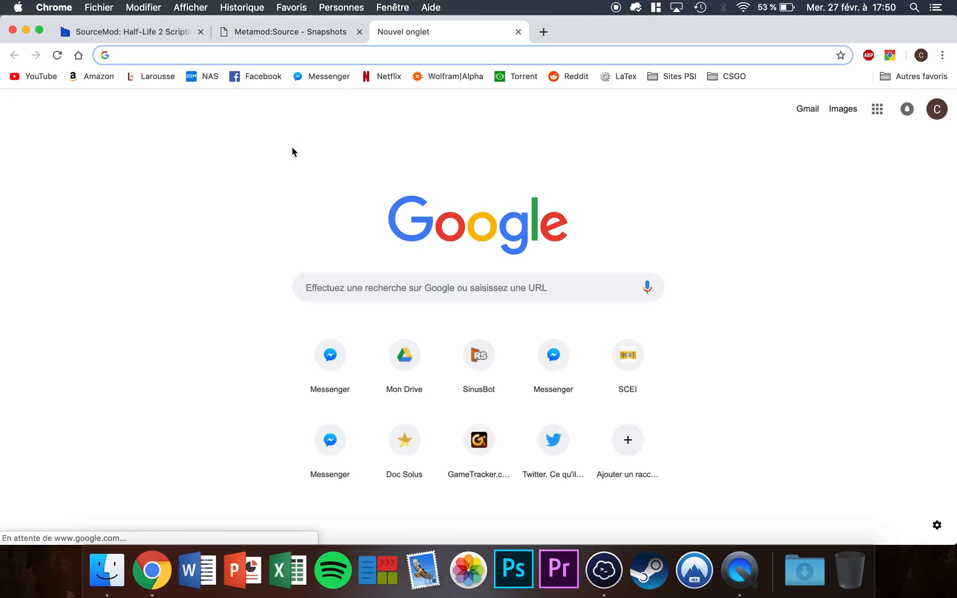
{"action": "type", "text": "steamio"}
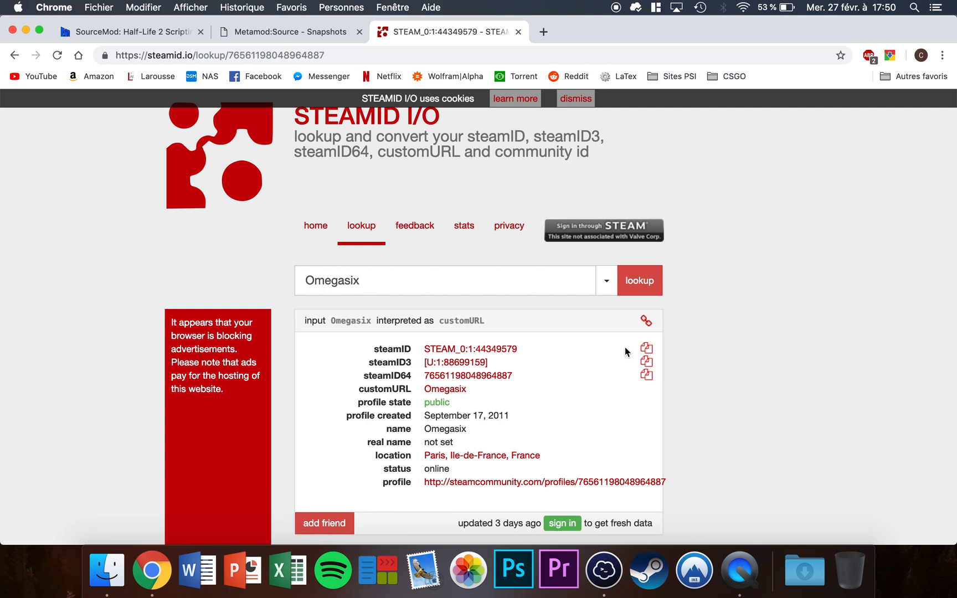
{"action": "left_click", "coordinate": [646, 348]}
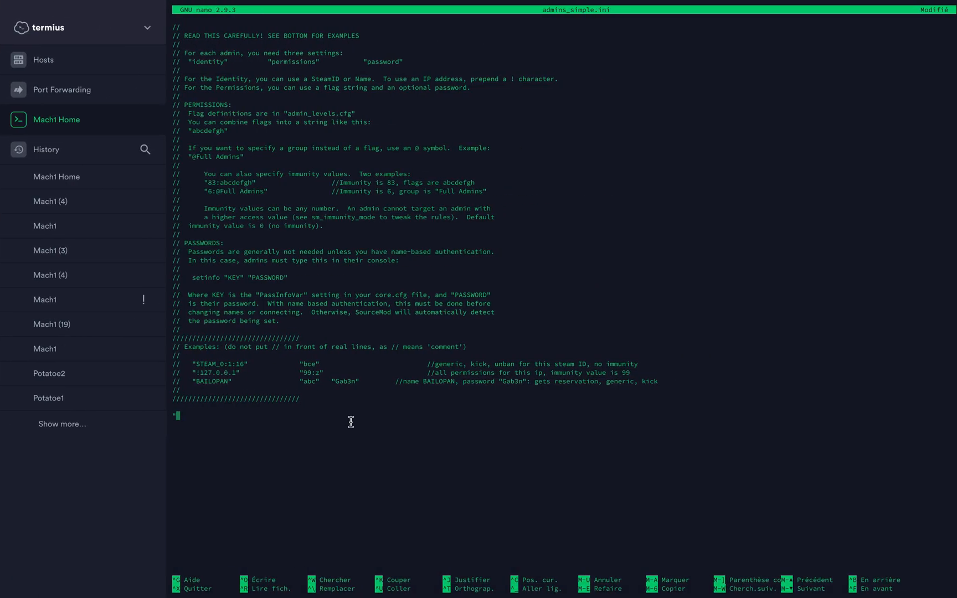
{"action": "type", "text": "STEAM_0:1:44349579"}
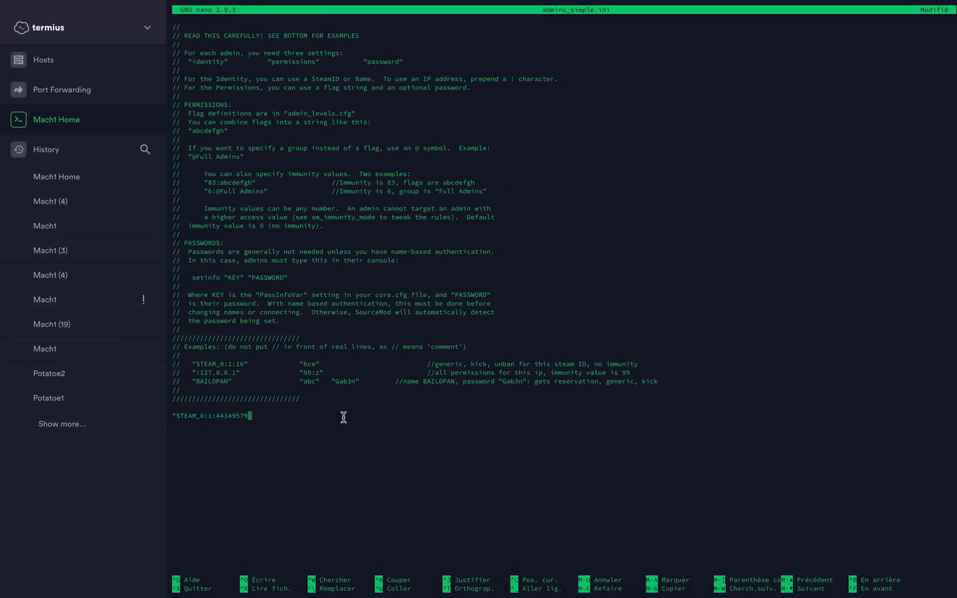
{"action": "type", "text": "\""}
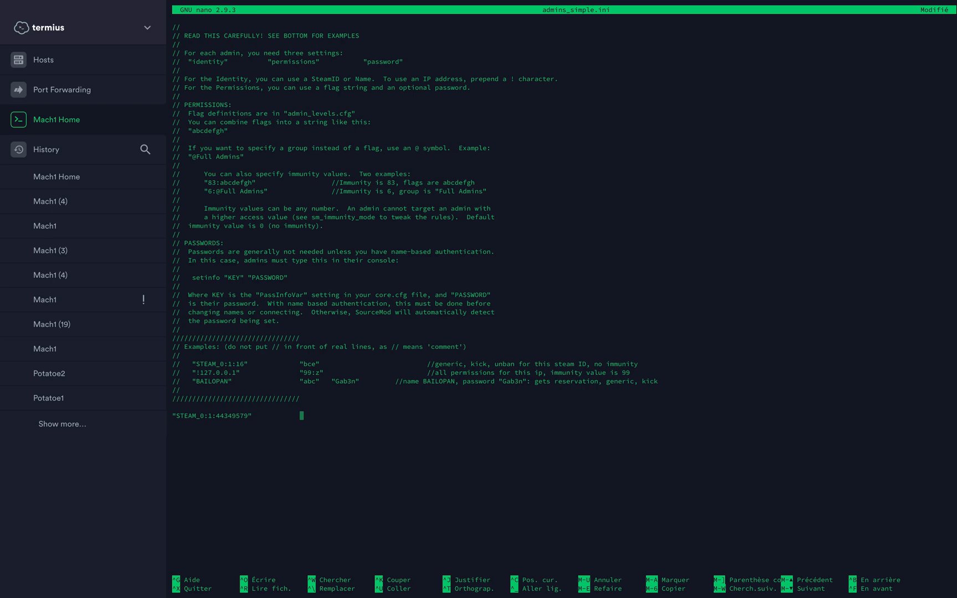
{"action": "type", "text": "\""}
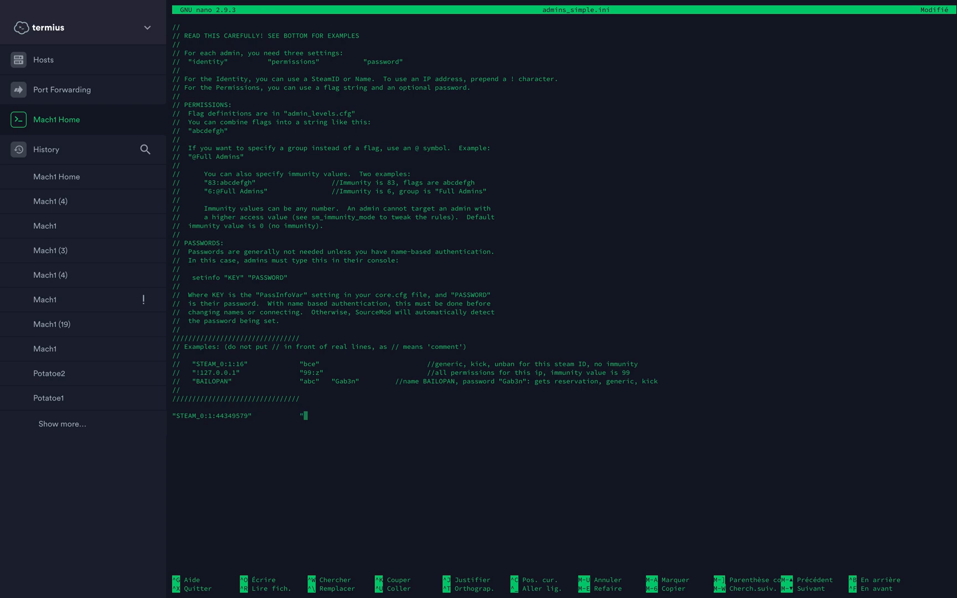
{"action": "type", "text": "99:z\""}
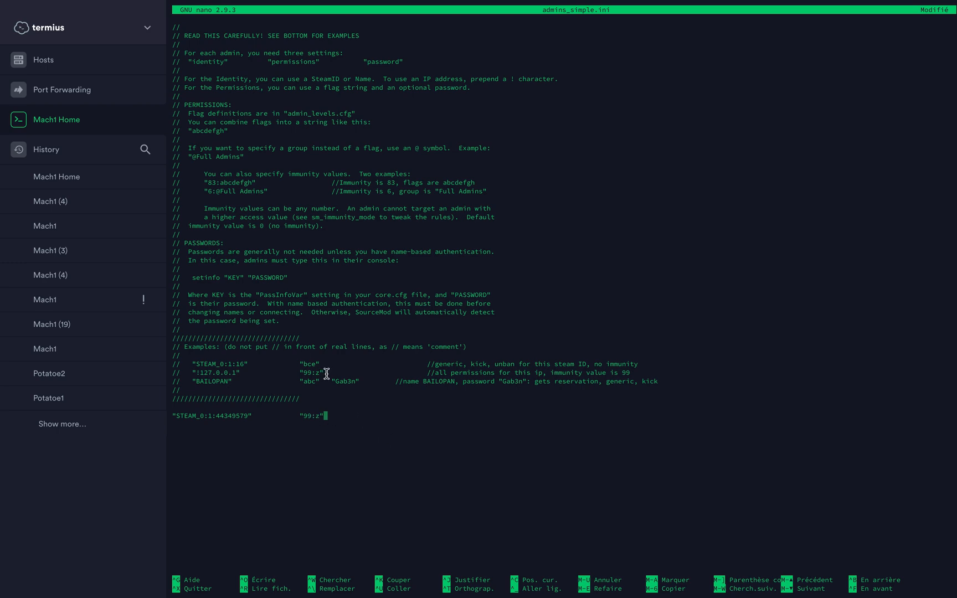
{"action": "mouse_move", "coordinate": [524, 374]}
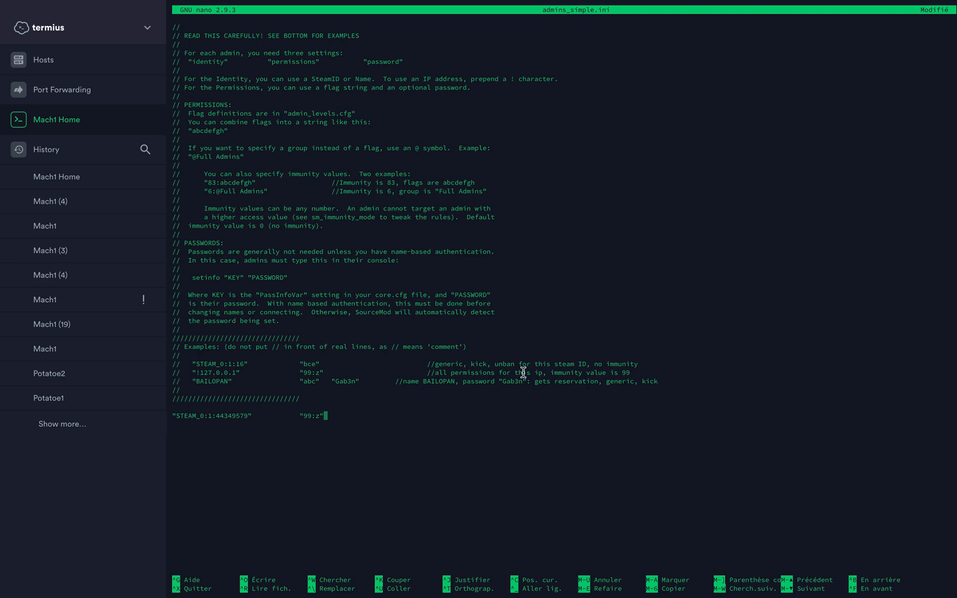
{"action": "mouse_move", "coordinate": [544, 375]}
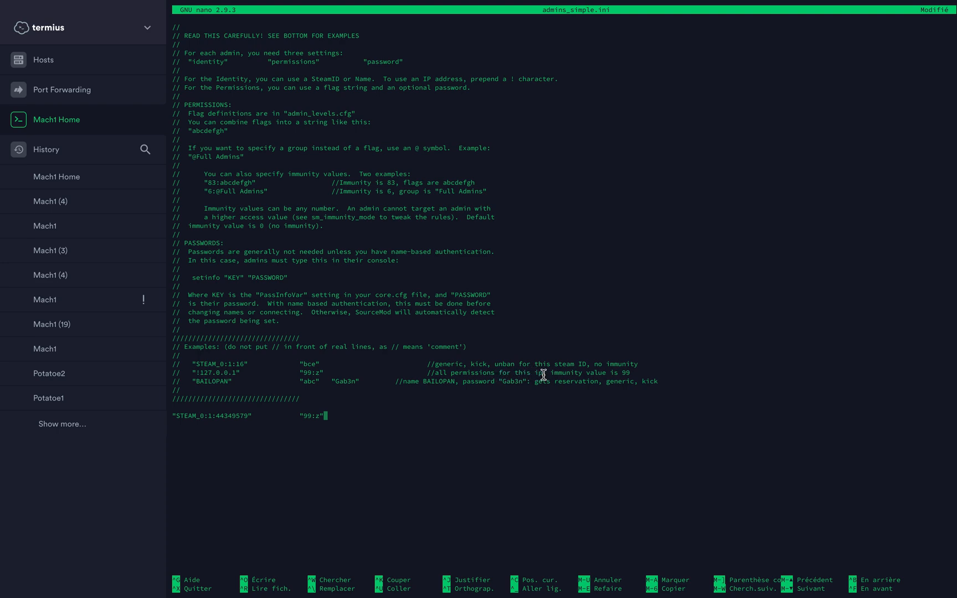
{"action": "mouse_move", "coordinate": [426, 421]}
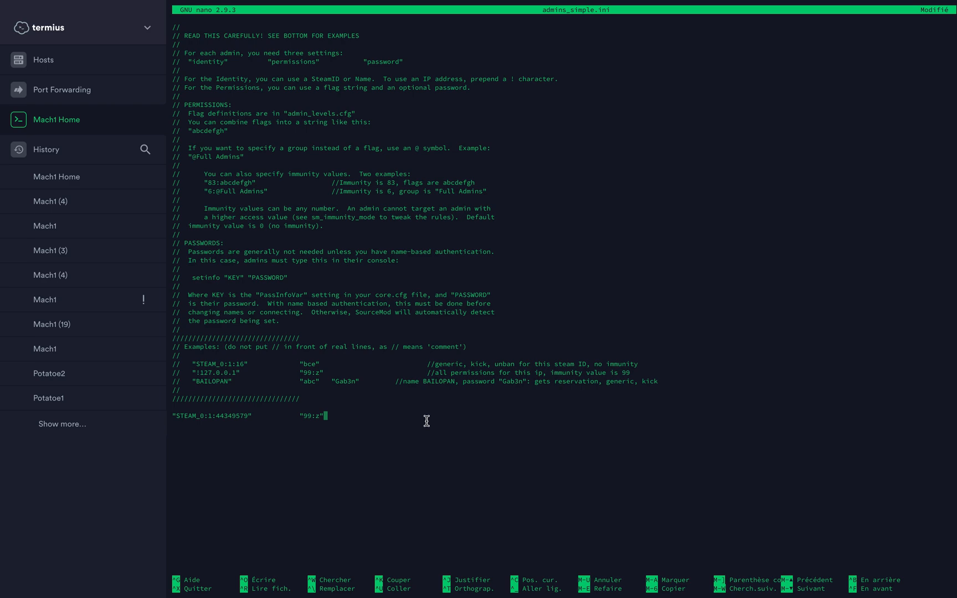
Write the edited admins_simple.ini to disk
{"action": "key", "text": "ctrl+o"}
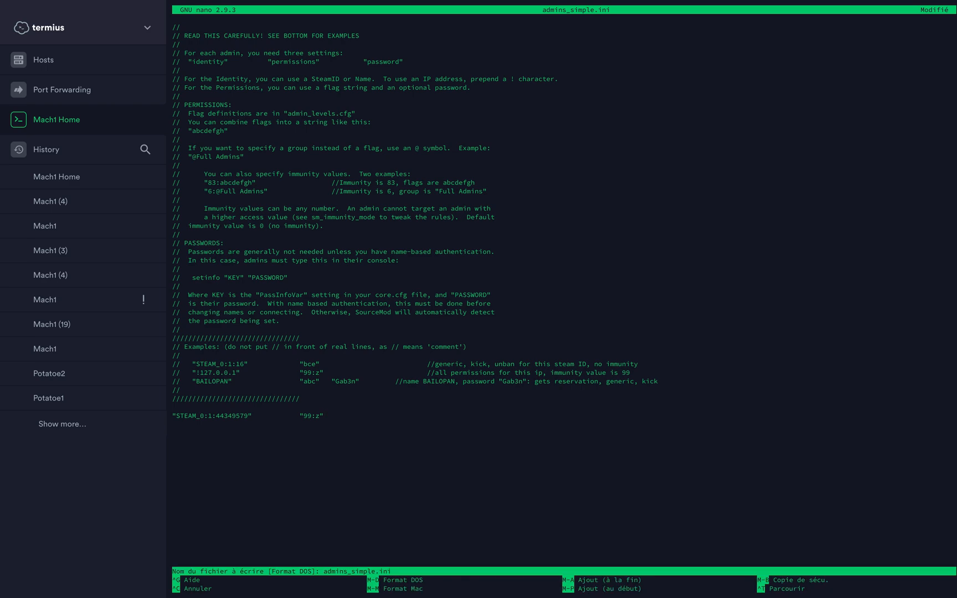
{"action": "key", "text": "Enter"}
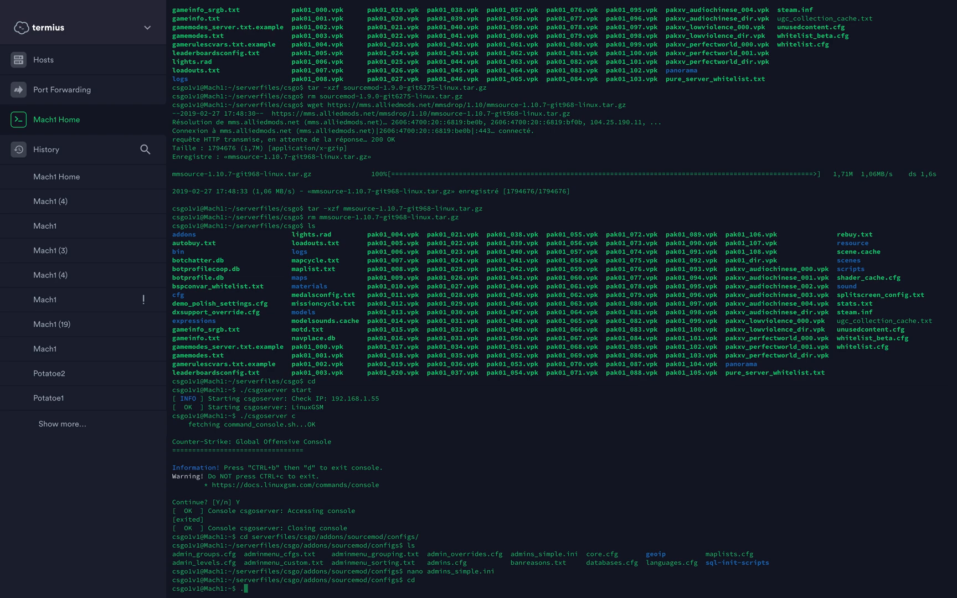
Run ./csgoserver start to bring the CS:GO server back up
{"action": "type", "text": "./csgoserver"}
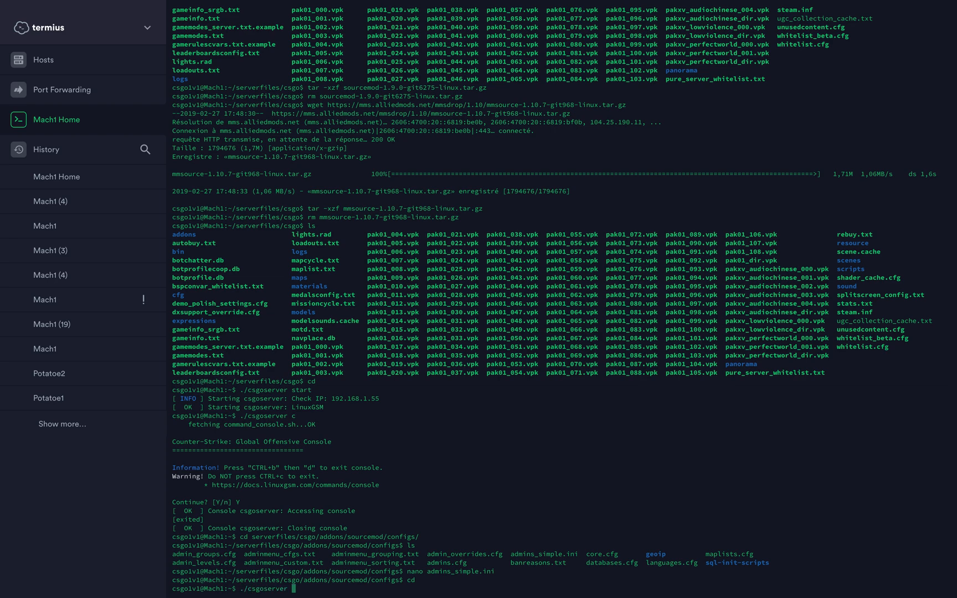
{"action": "type", "text": "st"}
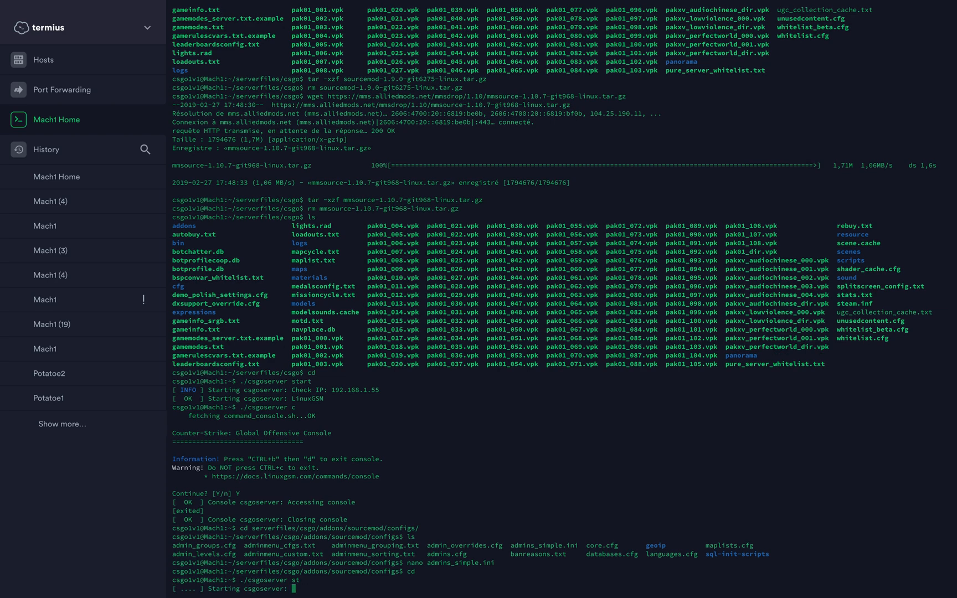
{"action": "scroll", "scroll_direction": "down", "scroll_amount": 3}
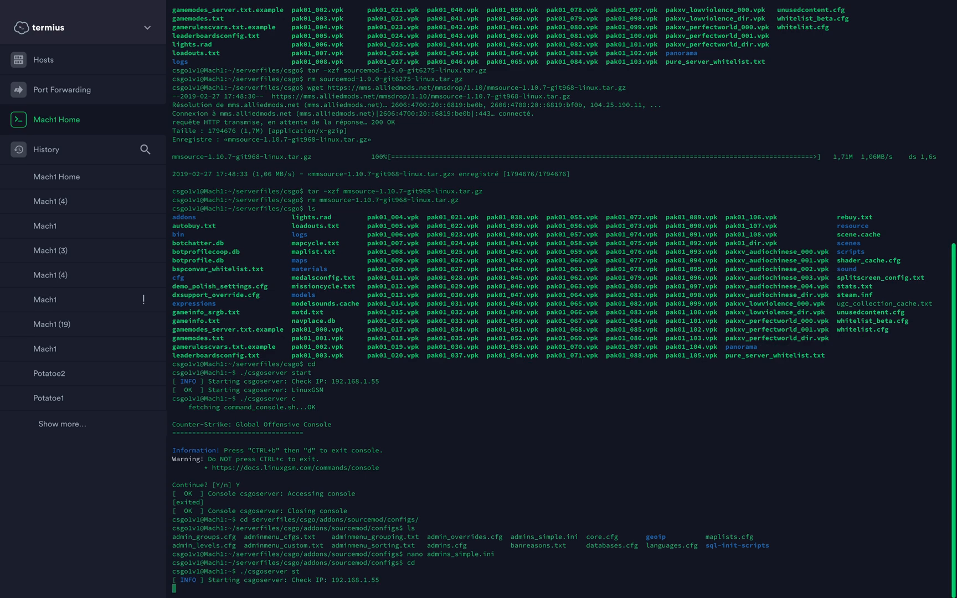